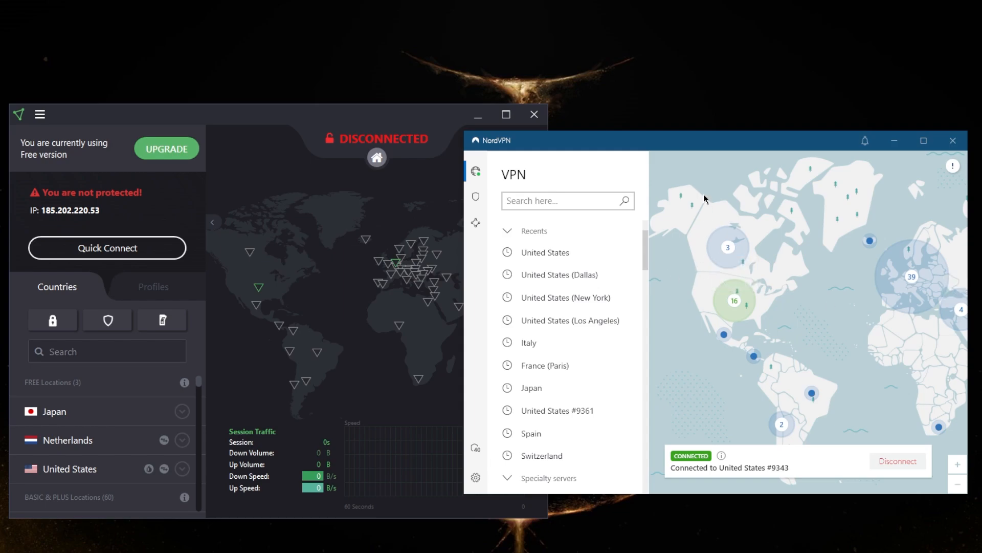
Nudge the NordVPN window aside and bring ProtonVPN's free locations and map to the front
click(384, 119)
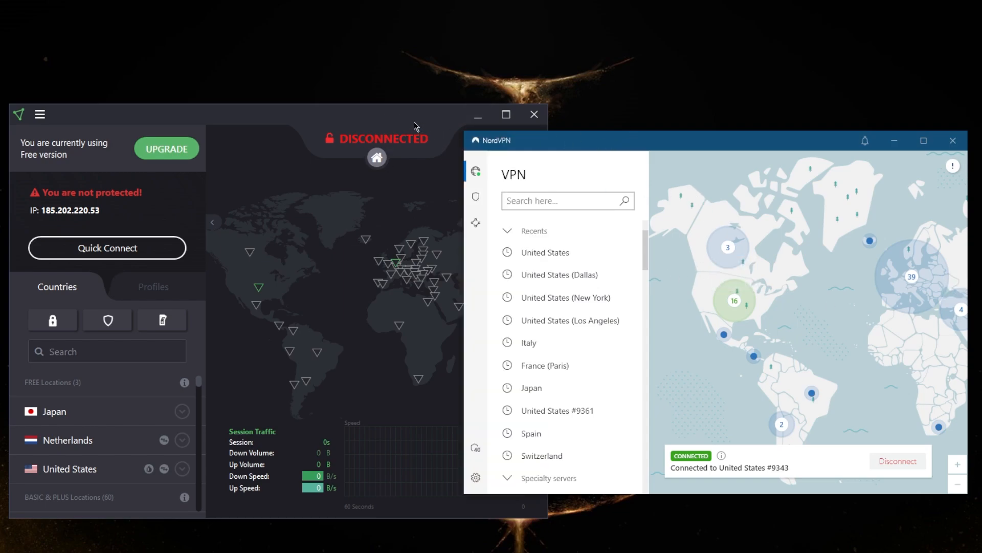
mouse_move(421, 121)
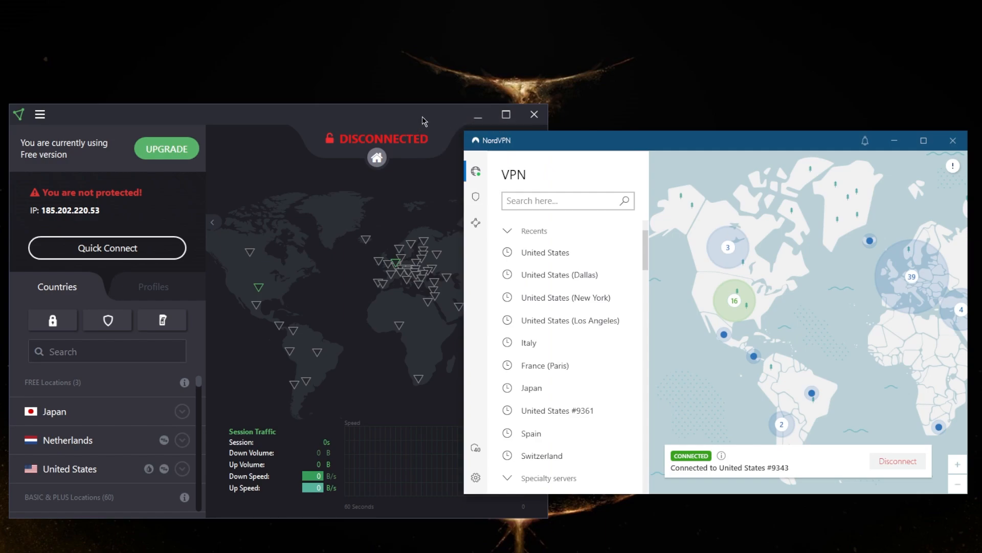
mouse_move(400, 130)
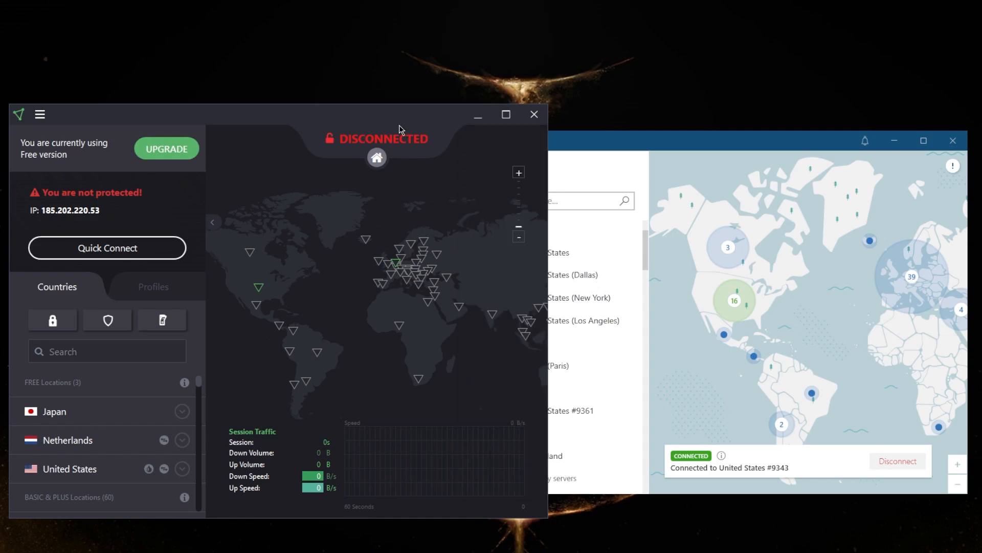
mouse_move(716, 155)
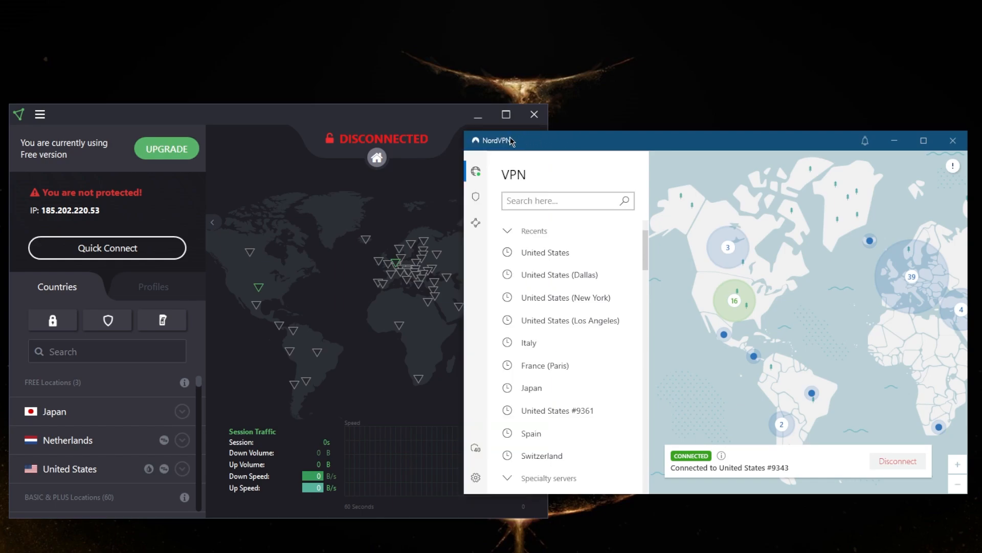
drag(498, 140, 506, 135)
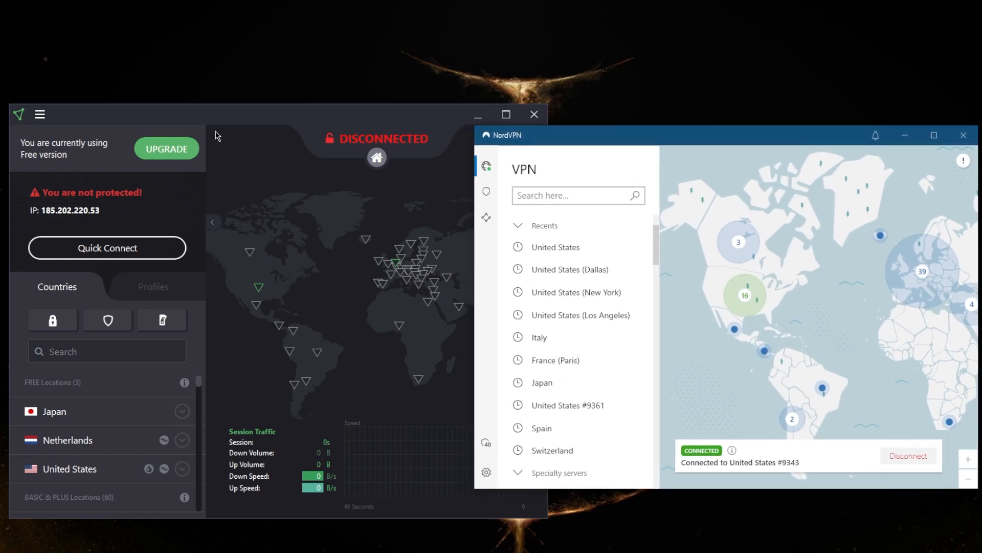
click(477, 150)
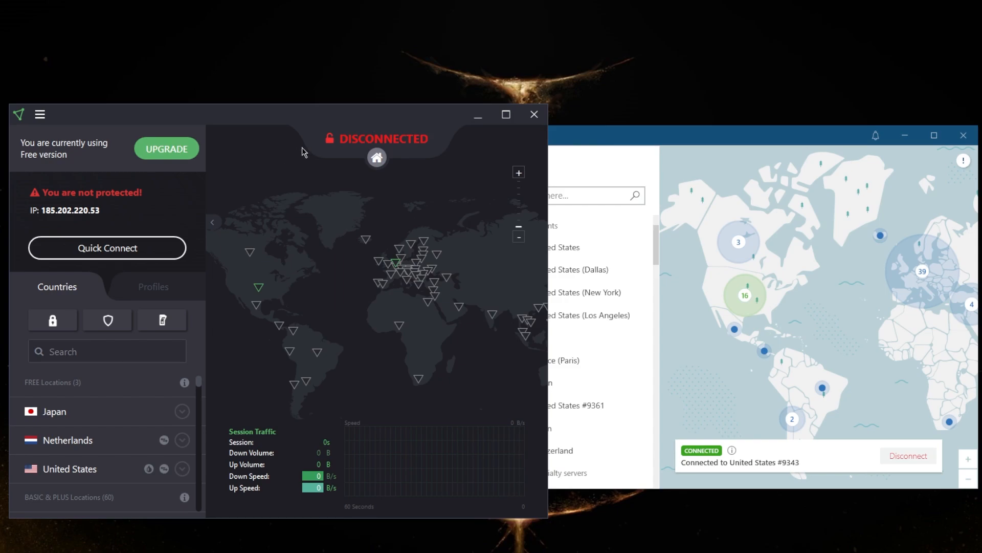
mouse_move(317, 147)
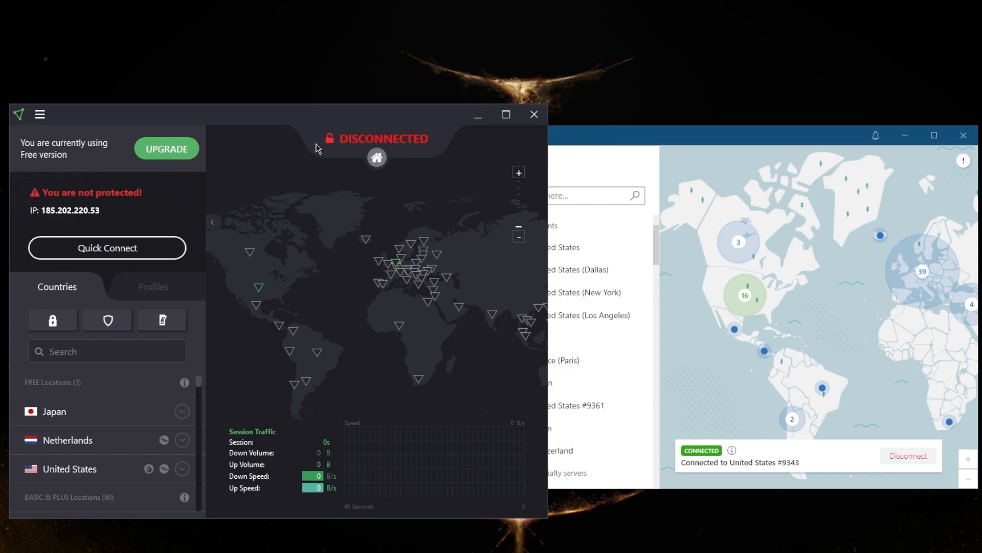
mouse_move(381, 204)
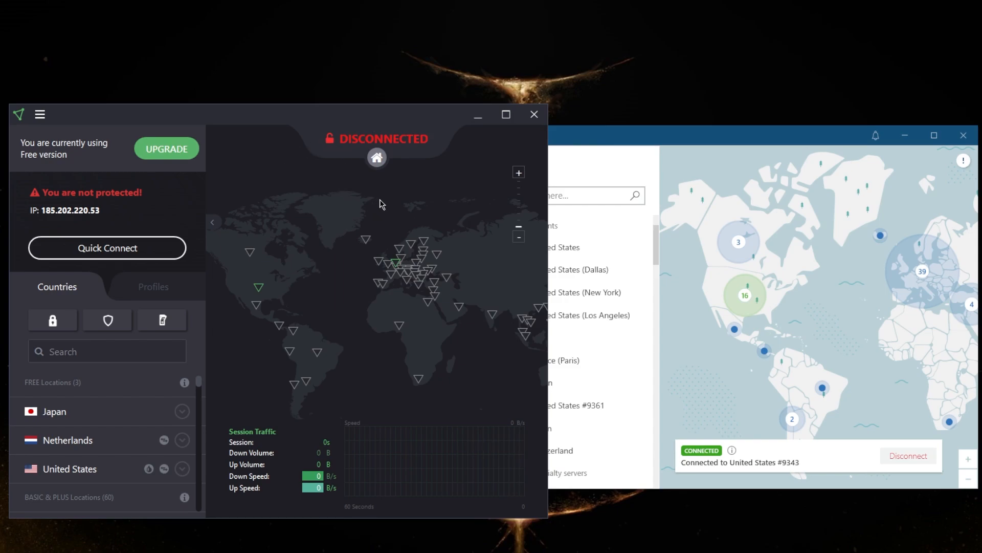
mouse_move(385, 221)
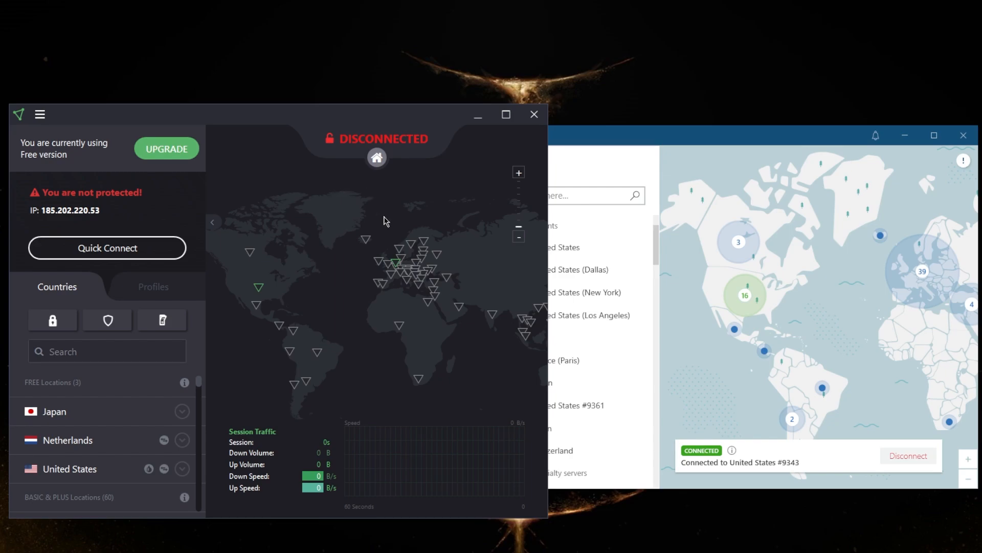
mouse_move(390, 219)
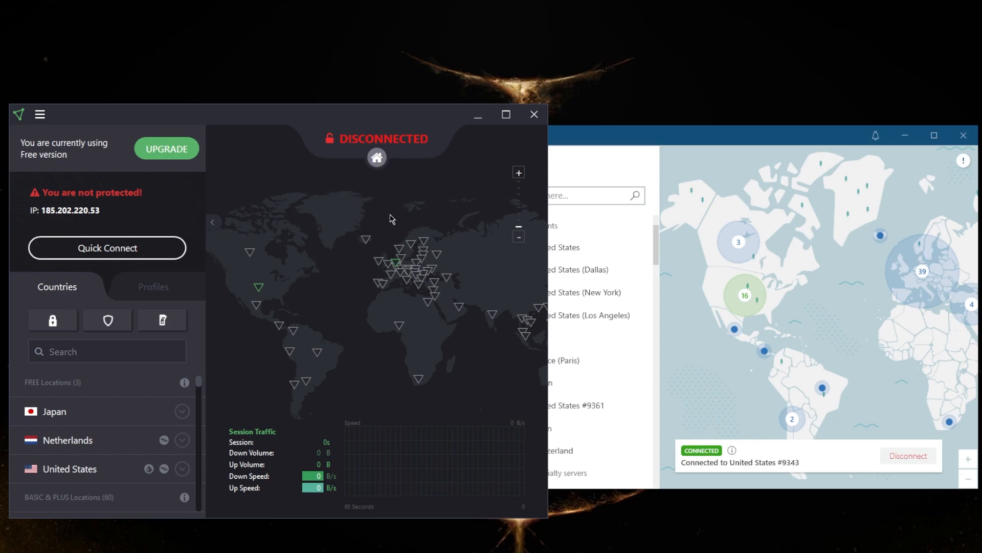
mouse_move(351, 217)
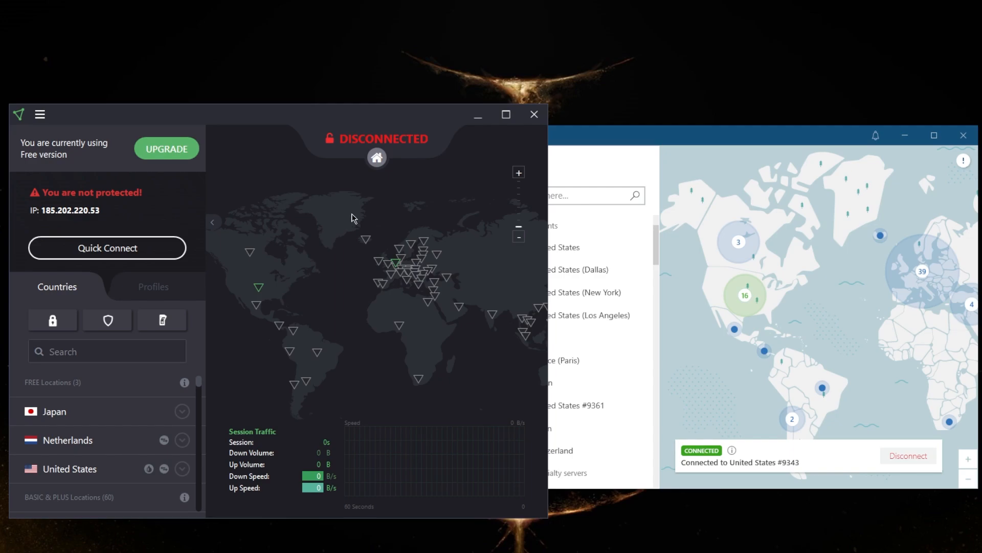
mouse_move(375, 214)
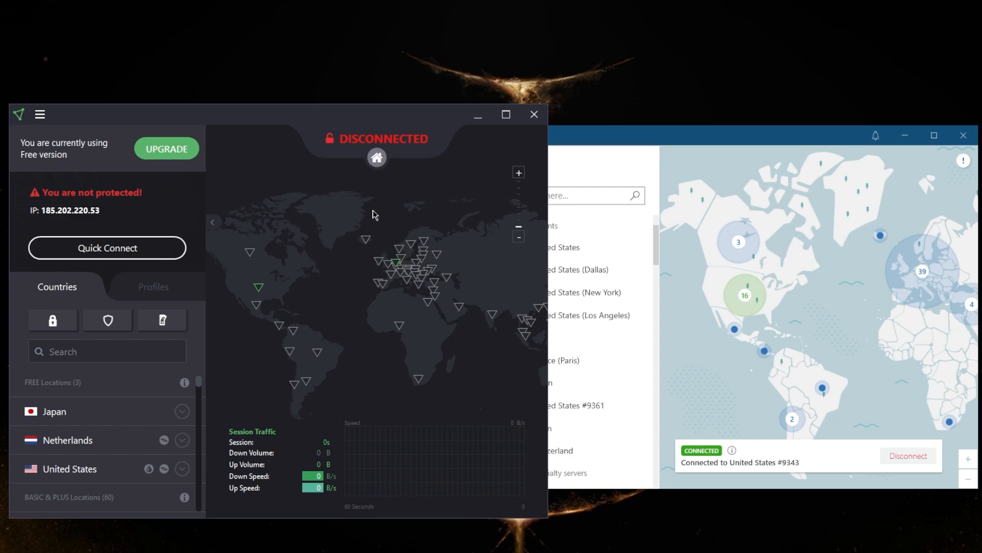
mouse_move(416, 213)
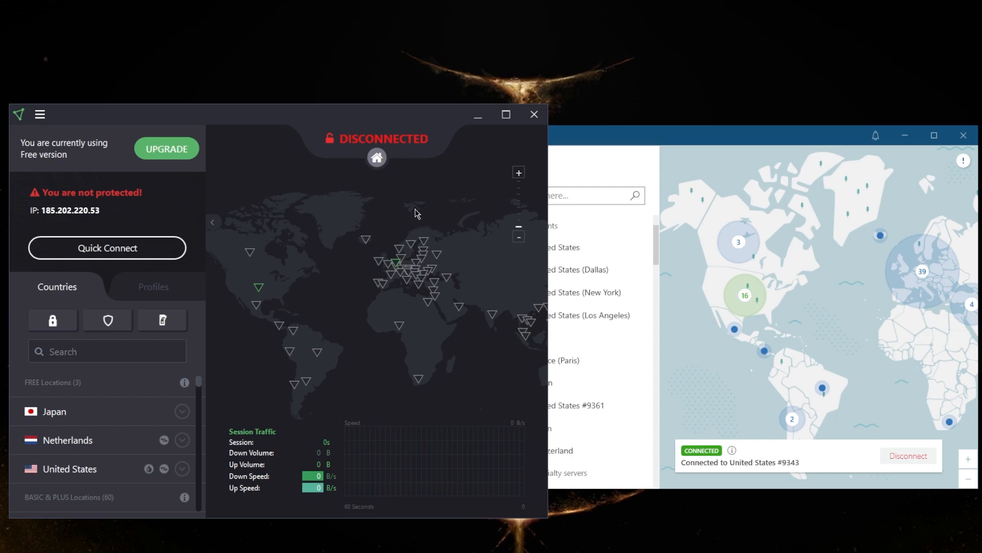
mouse_move(409, 217)
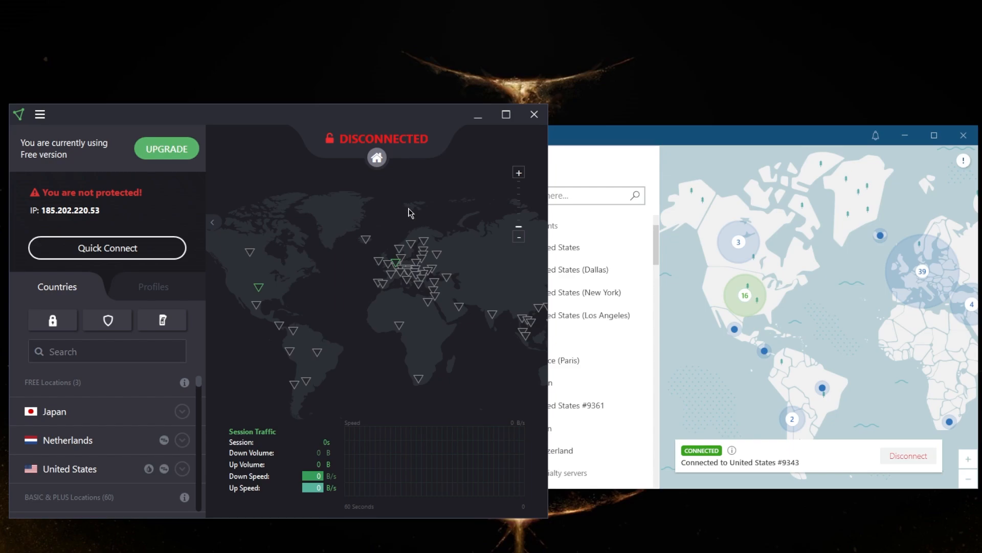
mouse_move(401, 215)
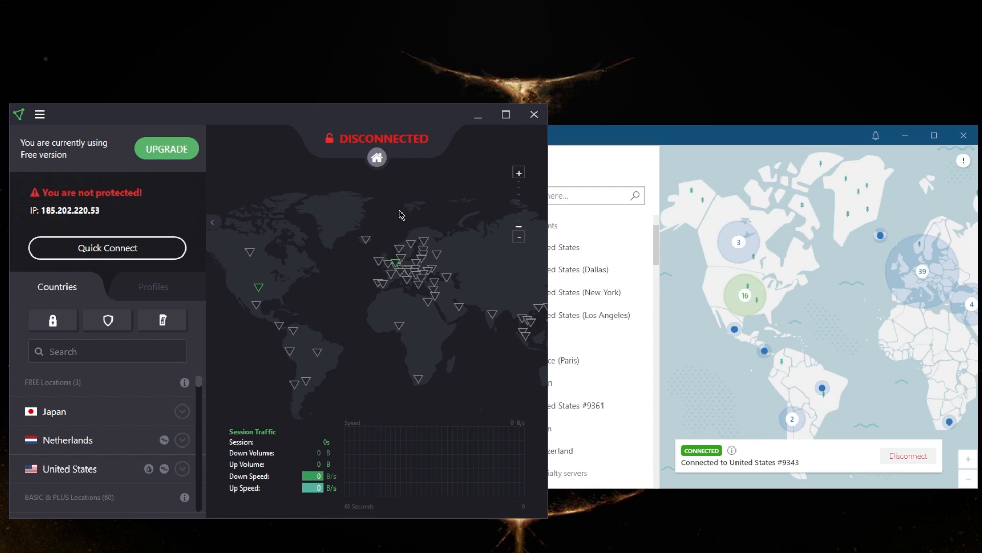
mouse_move(386, 217)
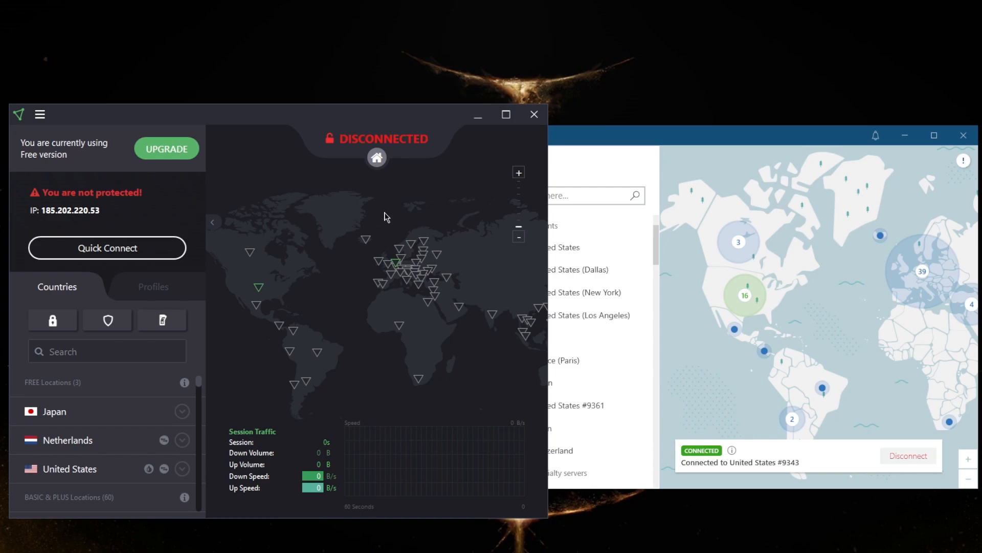
mouse_move(379, 213)
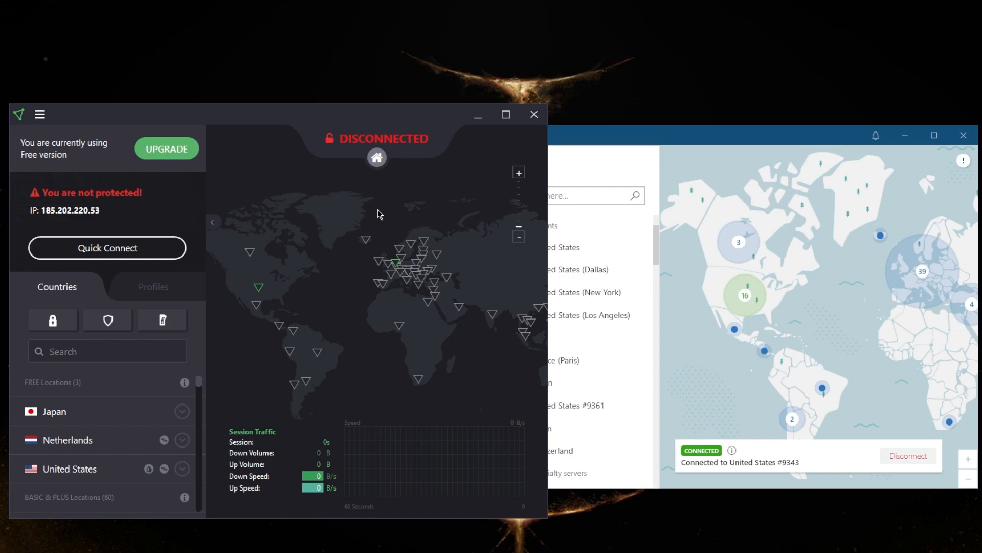
mouse_move(212, 346)
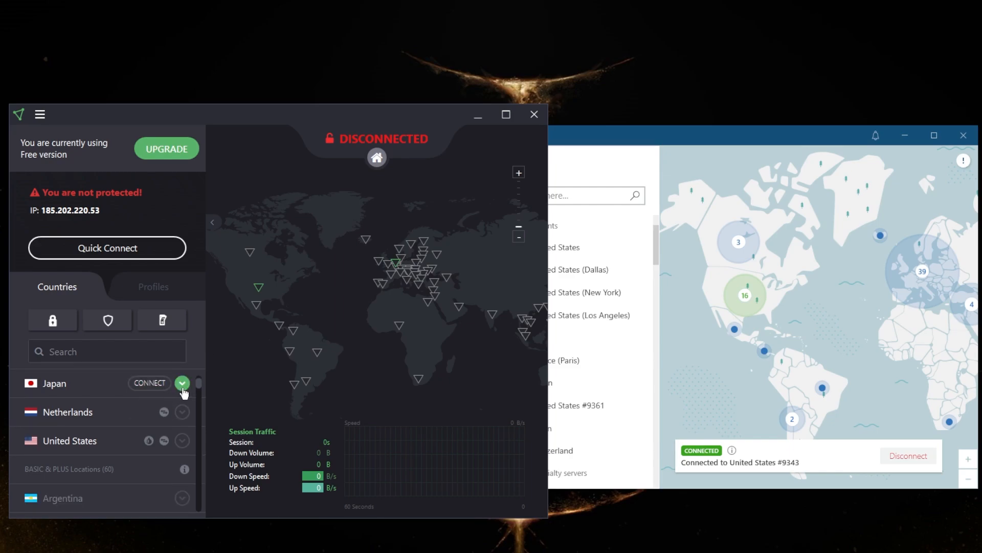
click(182, 382)
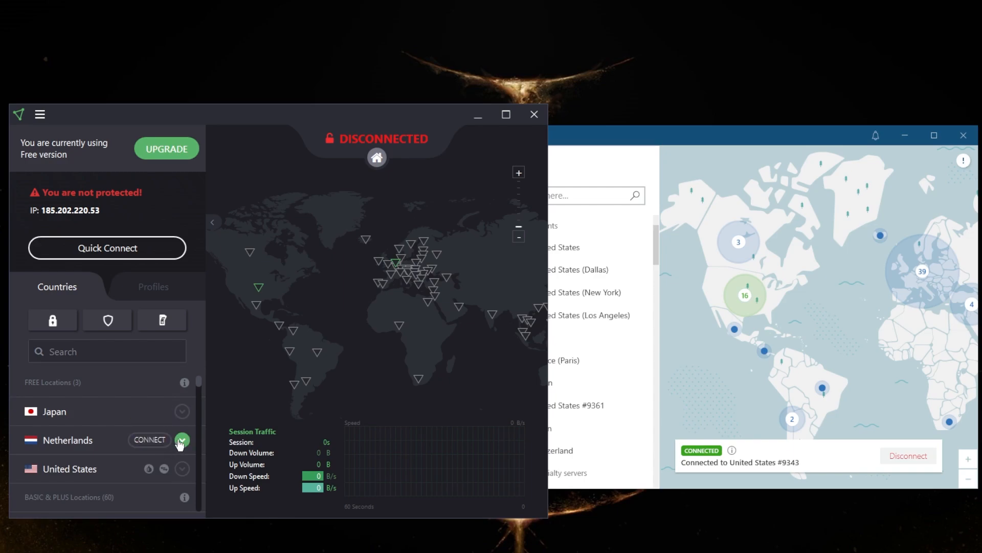
click(183, 439)
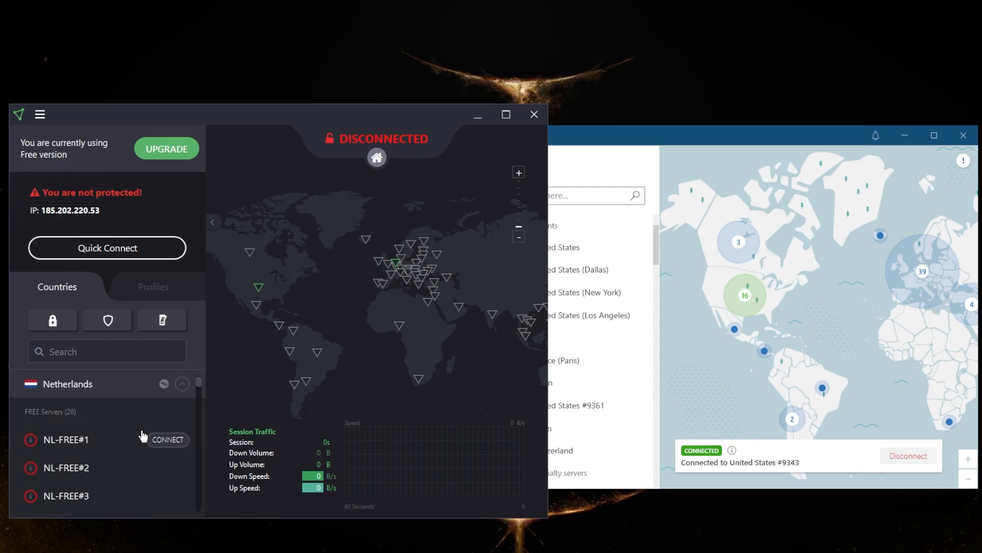
click(182, 384)
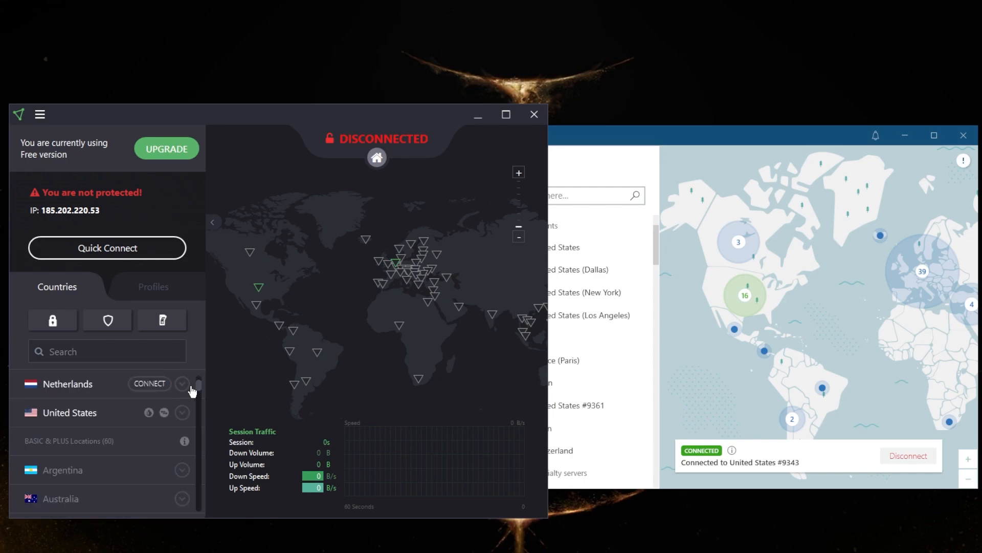
click(182, 413)
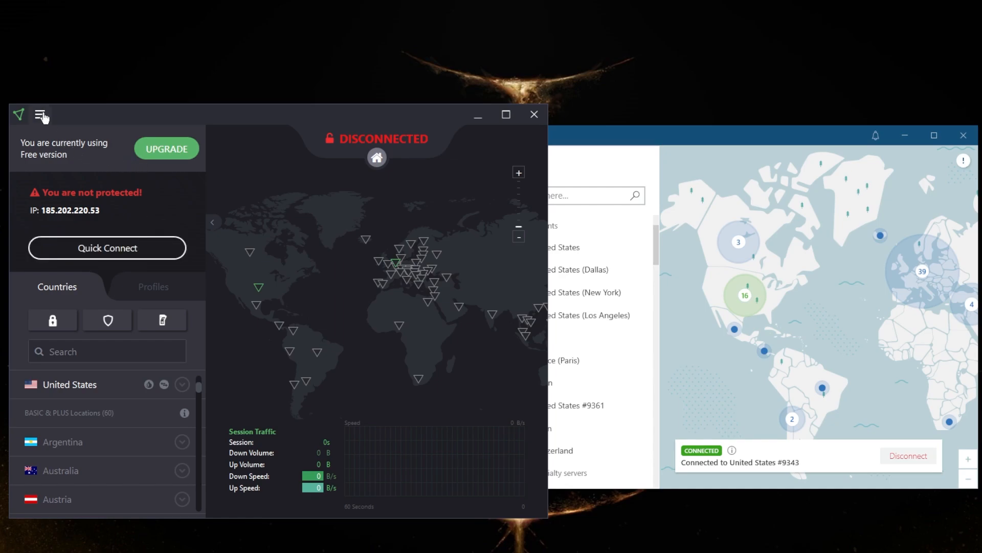
In ProtonVPN settings, toggle Split Tunneling on to see its options, then back off
click(40, 114)
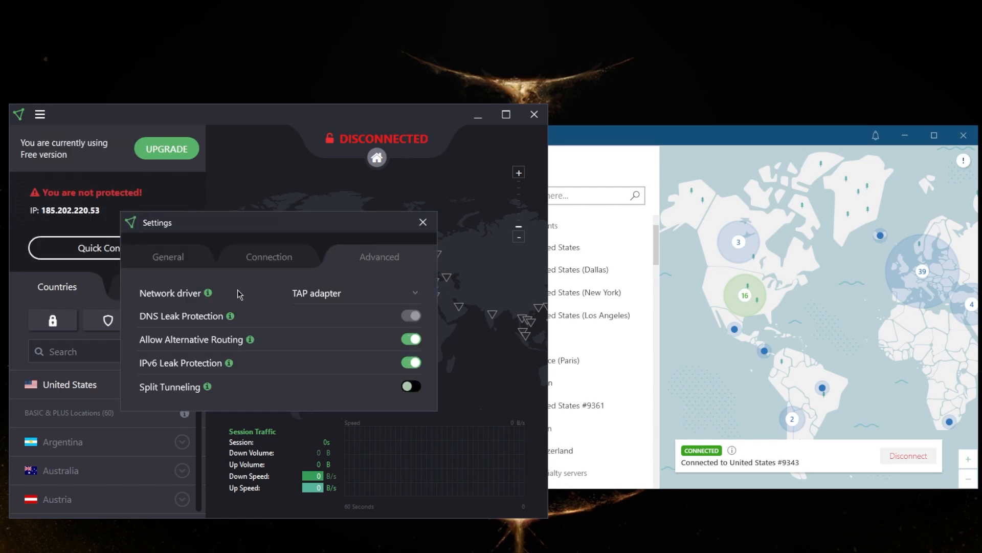
click(410, 386)
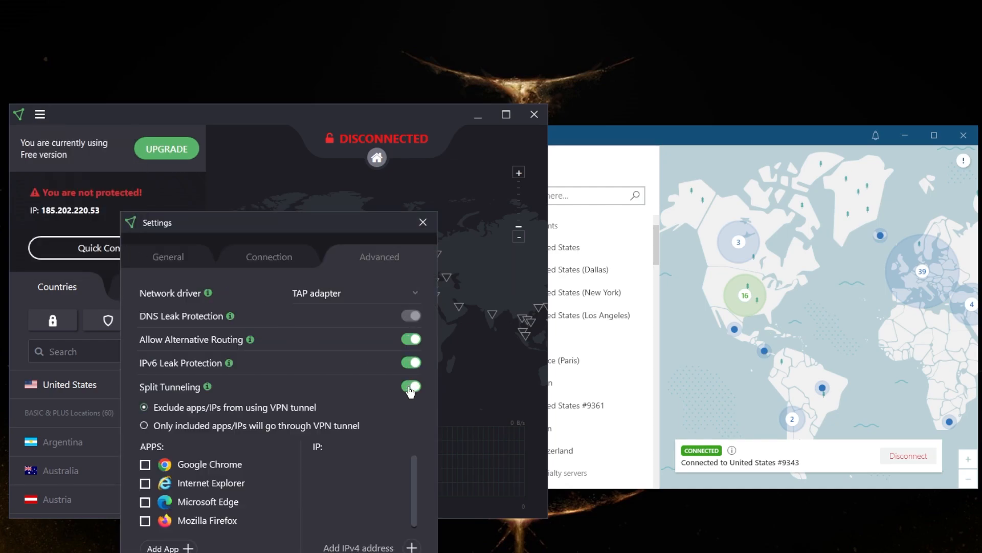
click(411, 386)
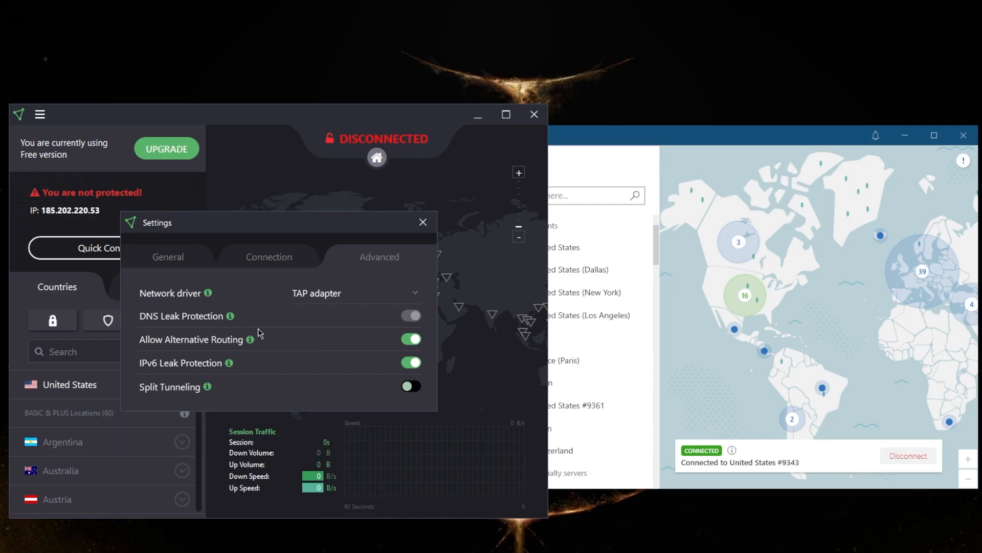
mouse_move(244, 368)
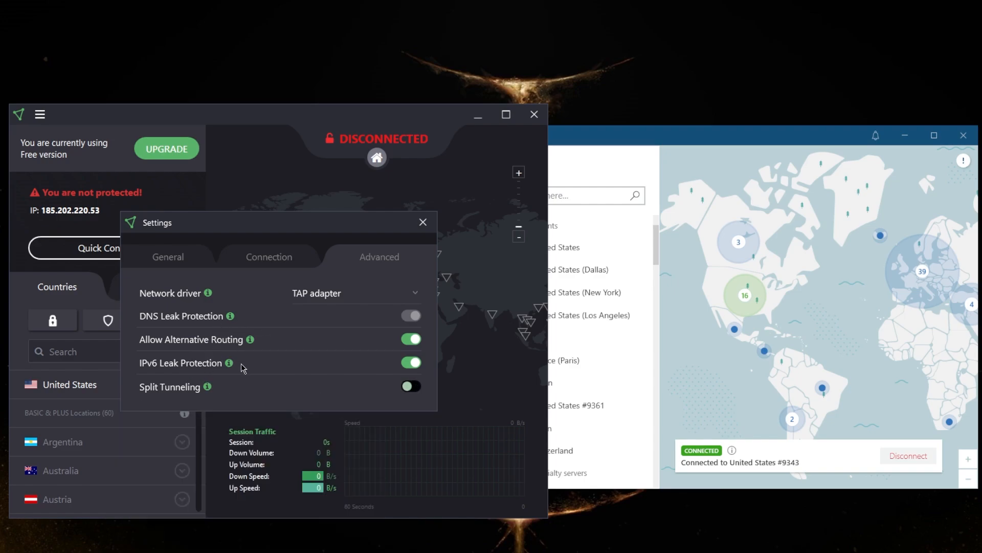
mouse_move(248, 259)
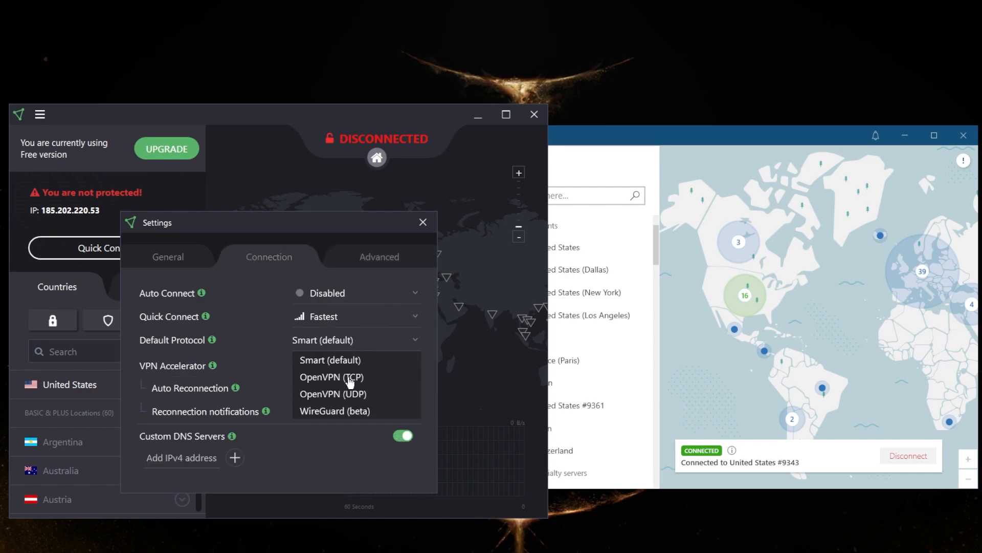
Keep the Smart (default) protocol, glance at General settings and close the Settings window
click(330, 359)
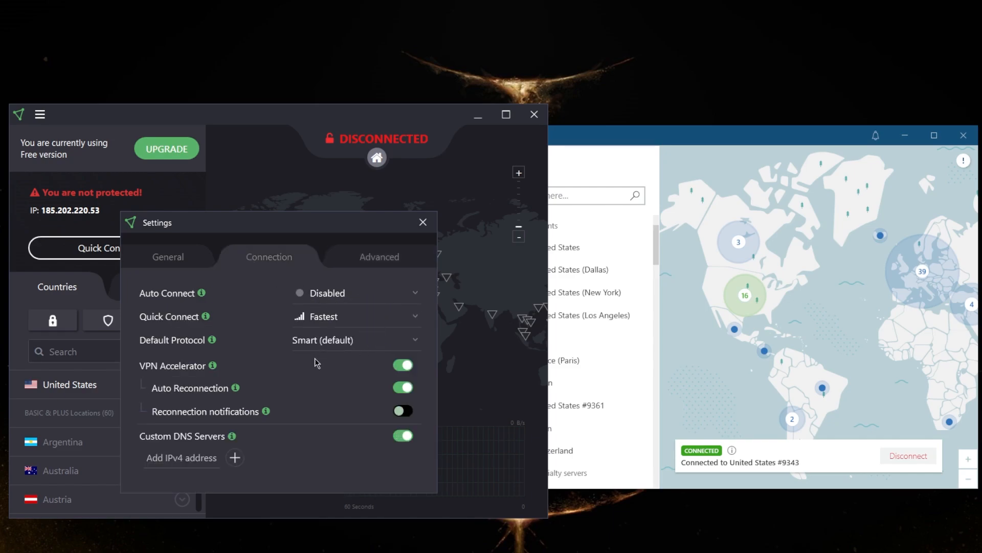
click(168, 256)
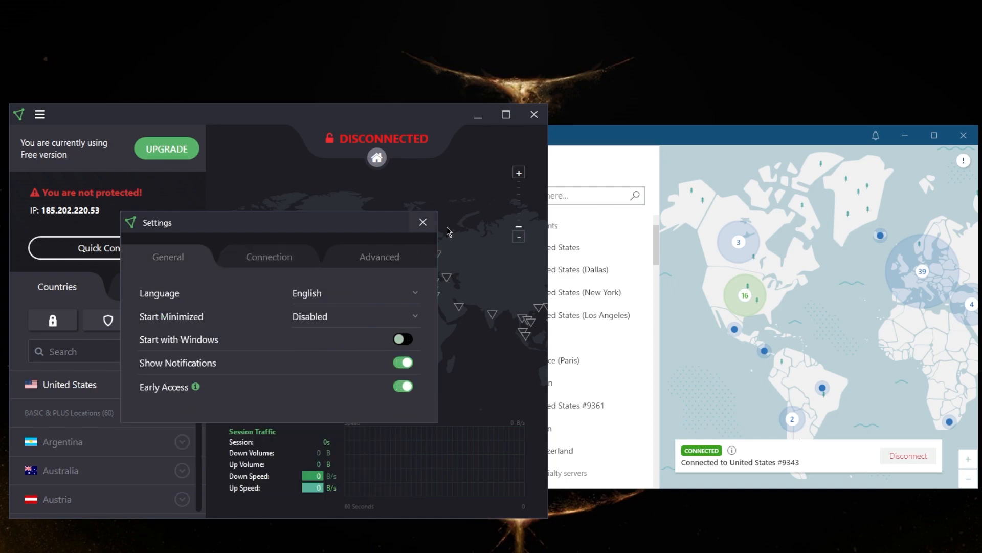
click(423, 222)
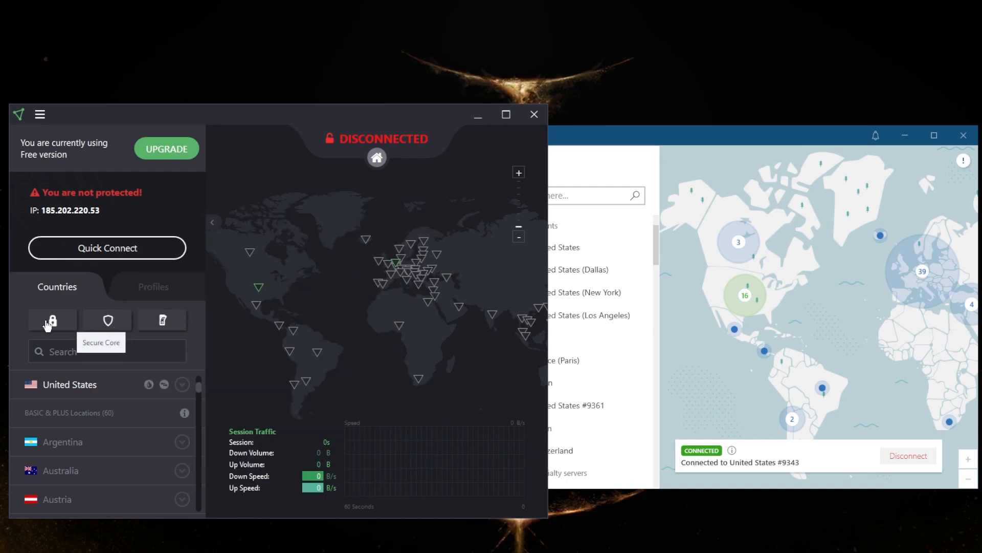
mouse_move(52, 321)
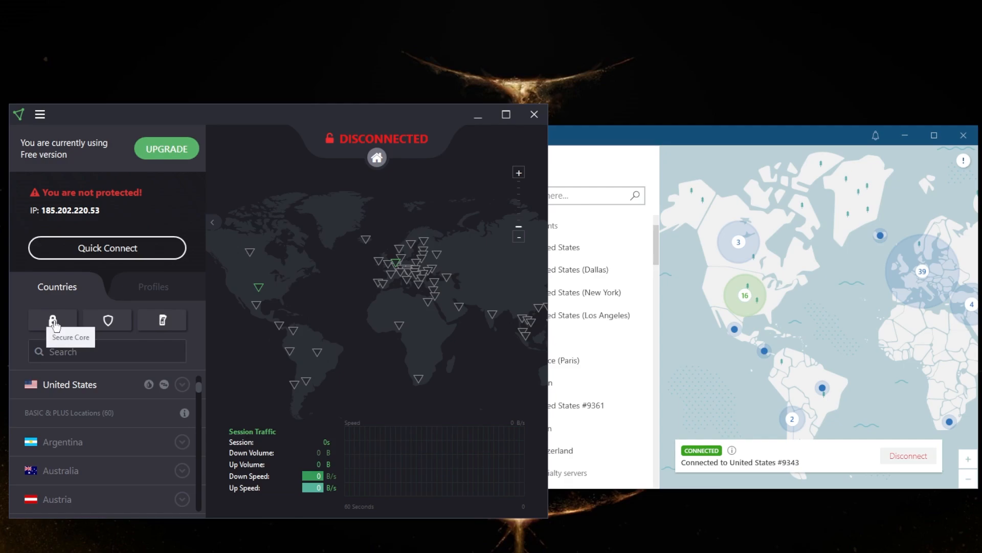
Show the Secure Core panel, off with the on option locked behind an upgrade
click(52, 319)
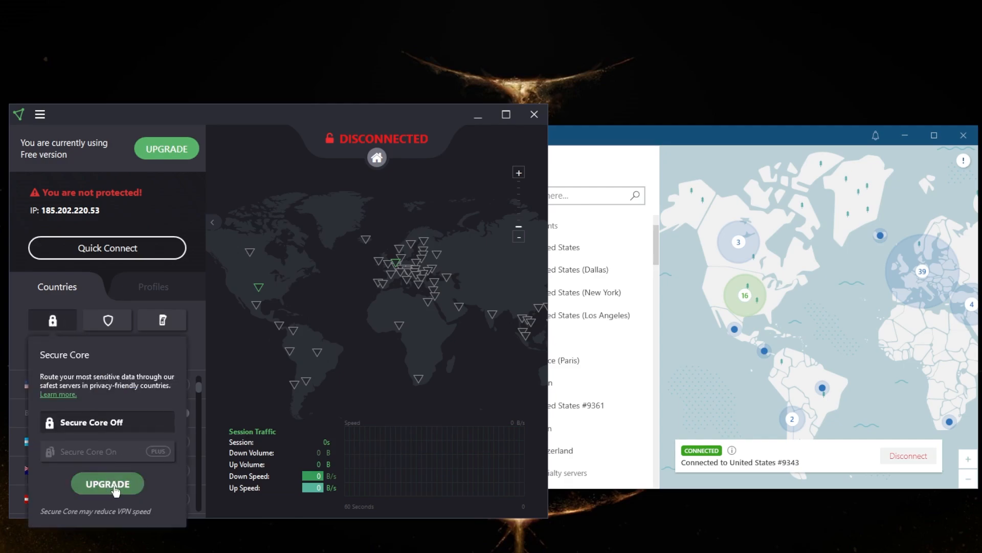
mouse_move(88, 291)
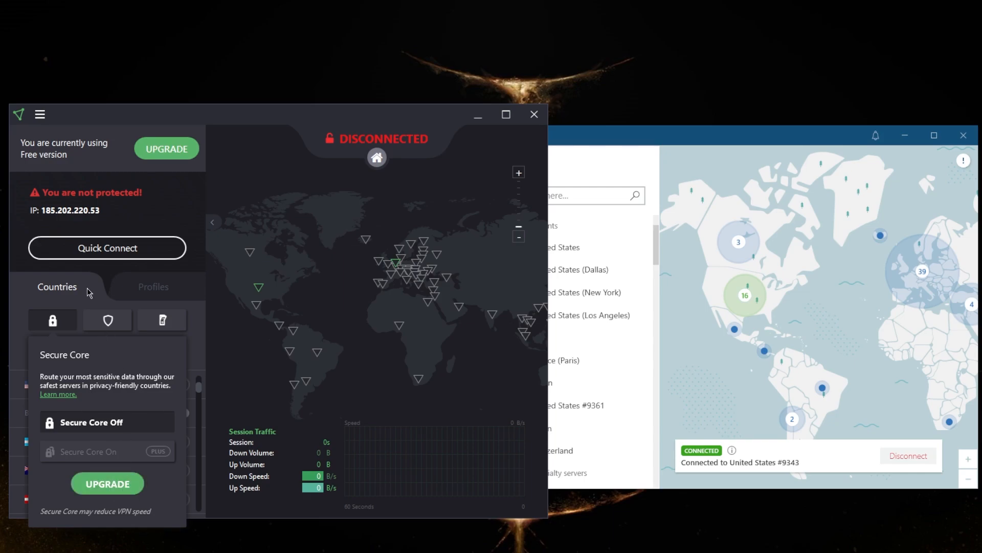
mouse_move(92, 296)
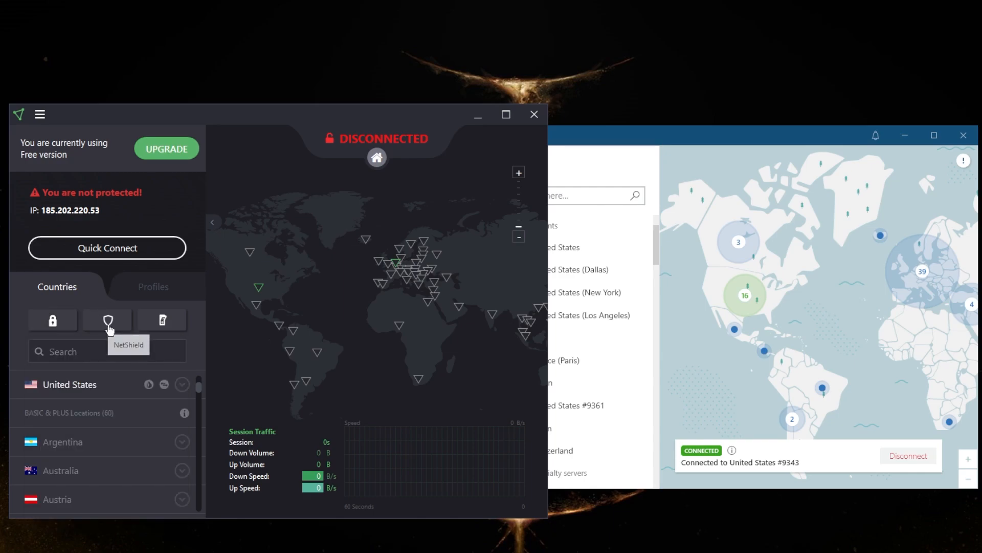
mouse_move(95, 300)
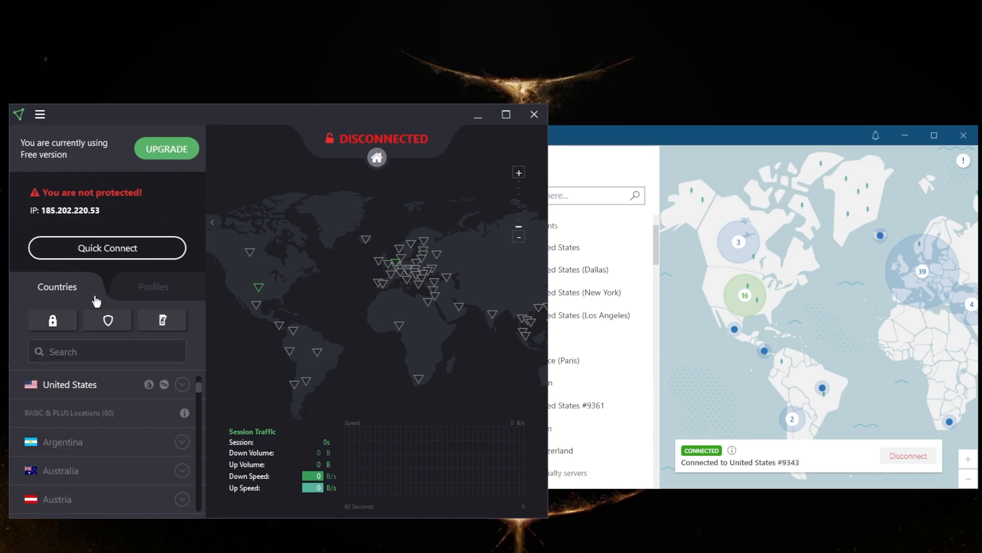
mouse_move(162, 321)
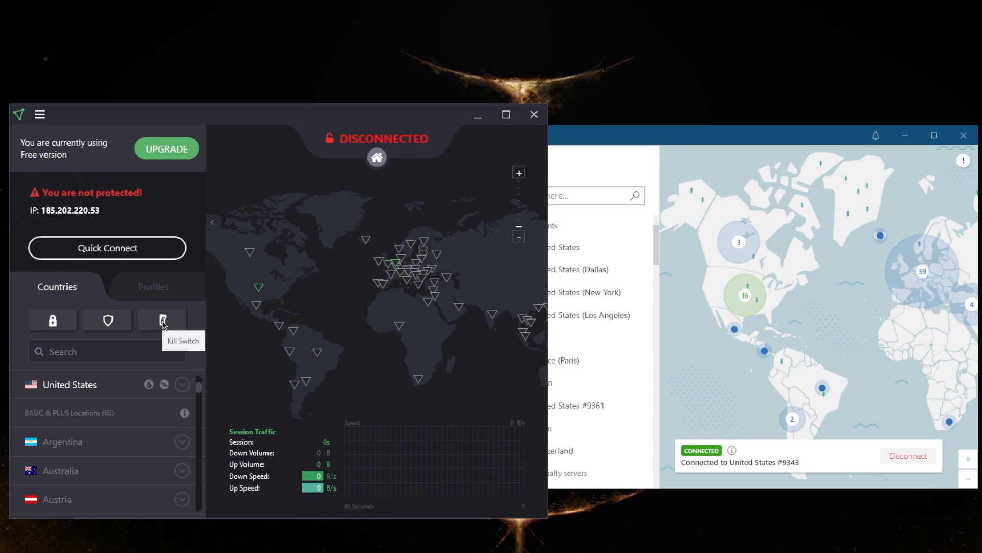
Check the Kill Switch button, dismissing the Secure Core panel with Secure Core left off
click(161, 319)
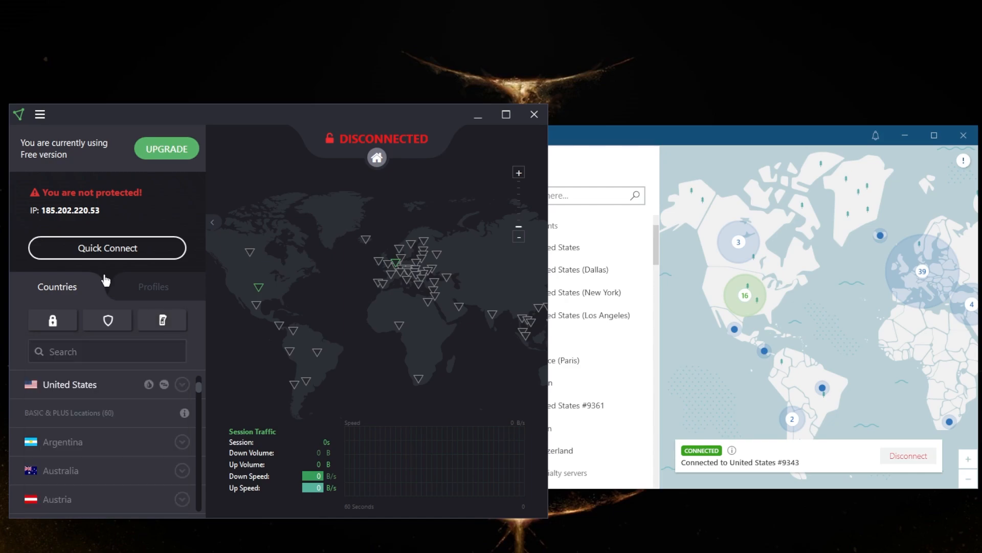
mouse_move(177, 185)
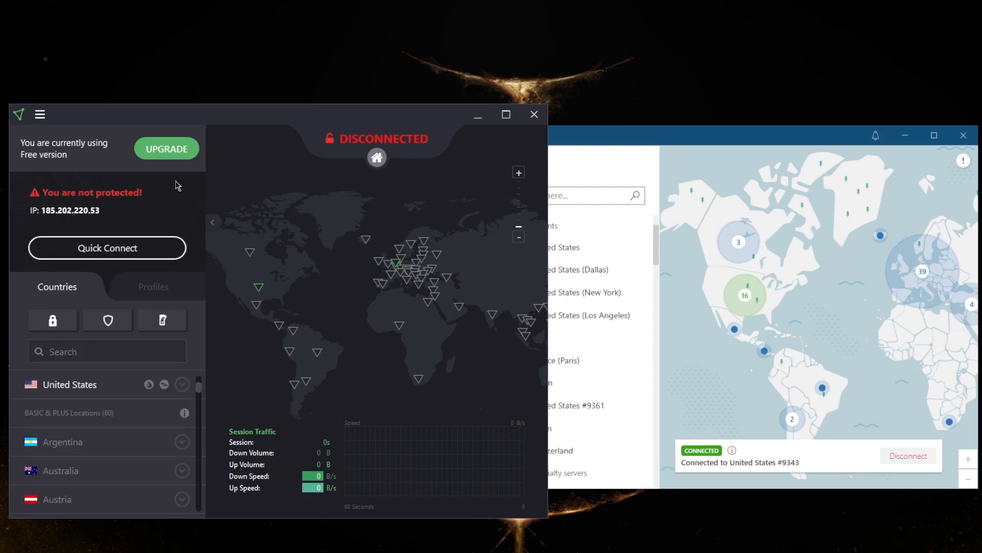
mouse_move(347, 270)
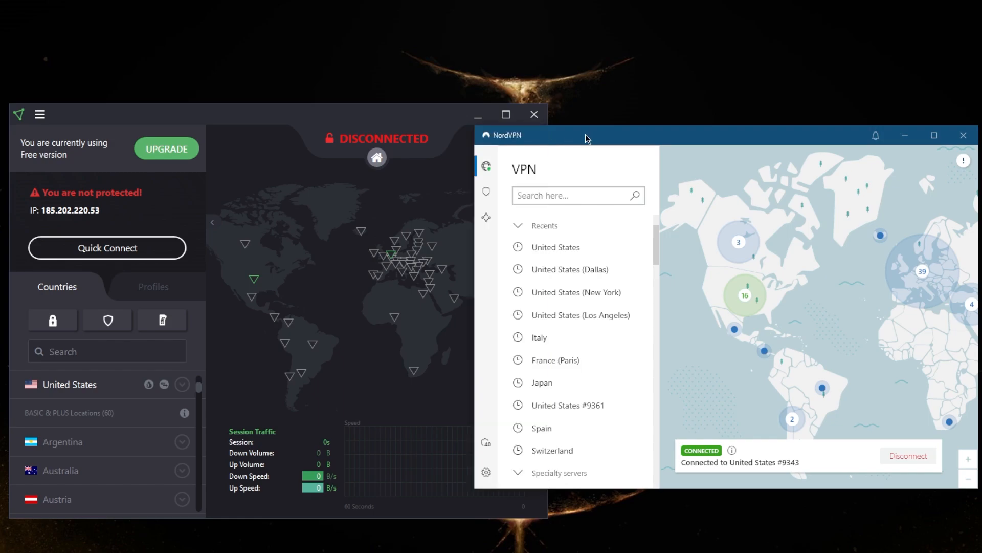
mouse_move(684, 161)
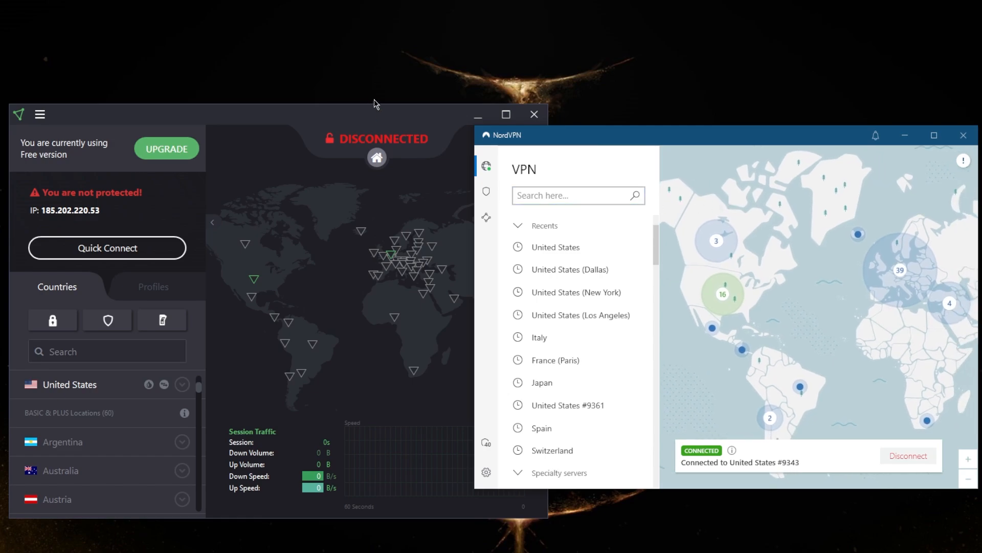
click(404, 153)
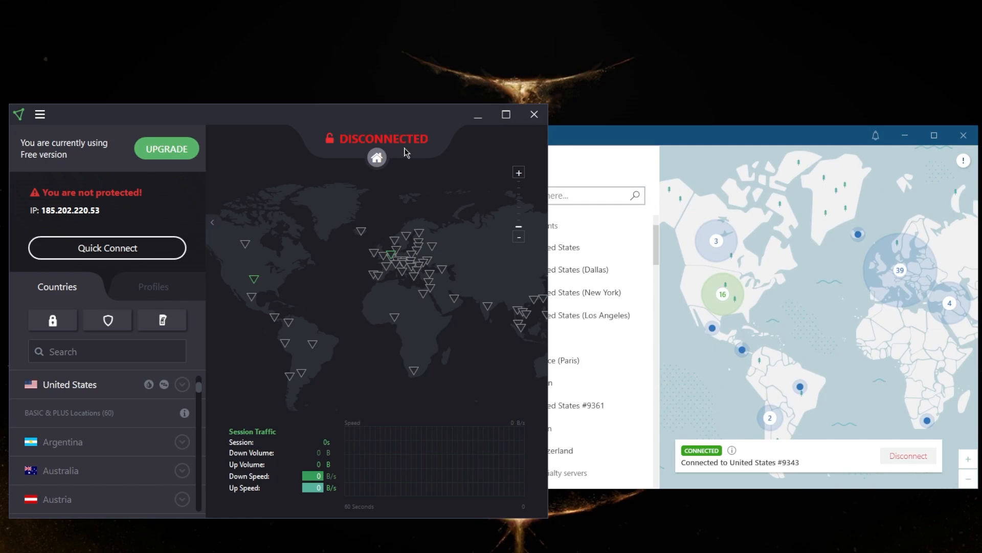
mouse_move(344, 136)
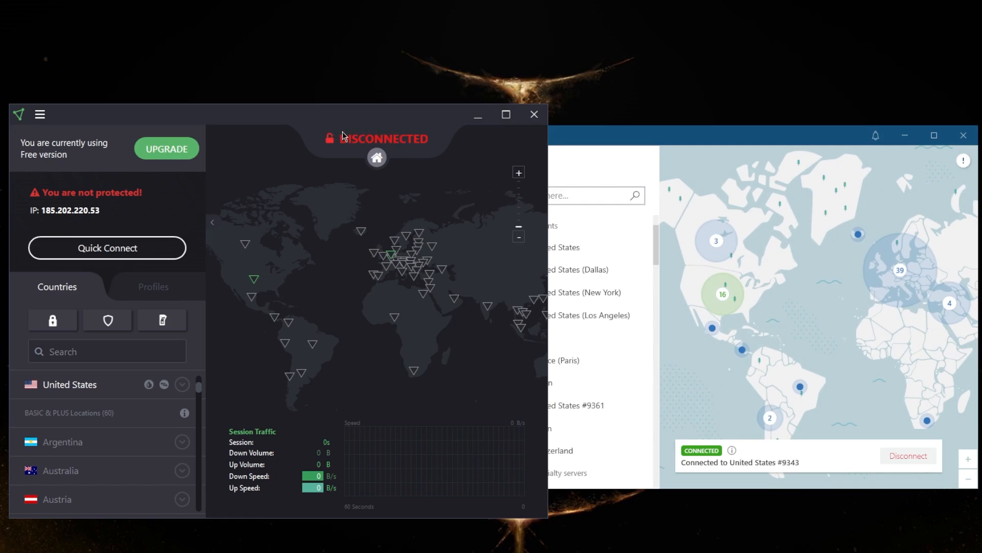
mouse_move(337, 147)
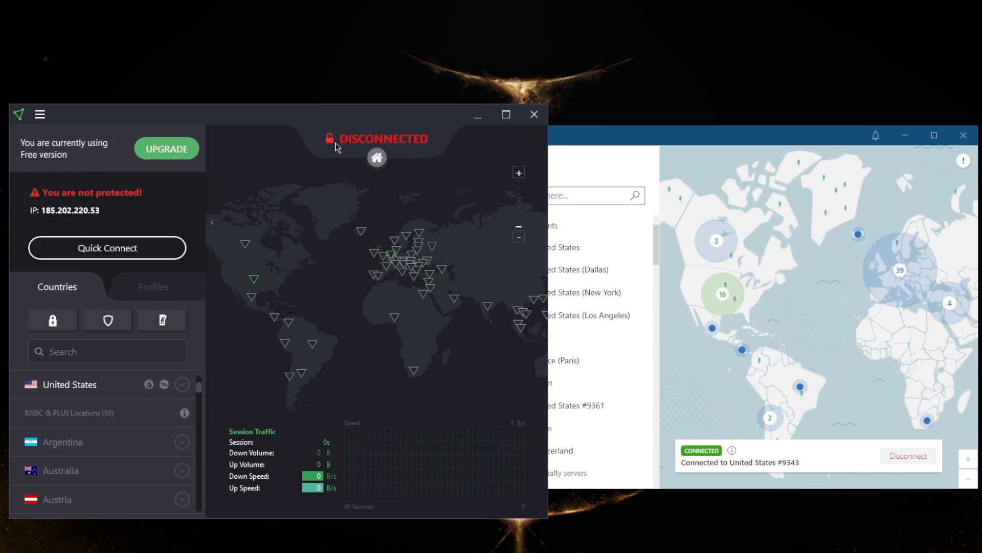
mouse_move(337, 123)
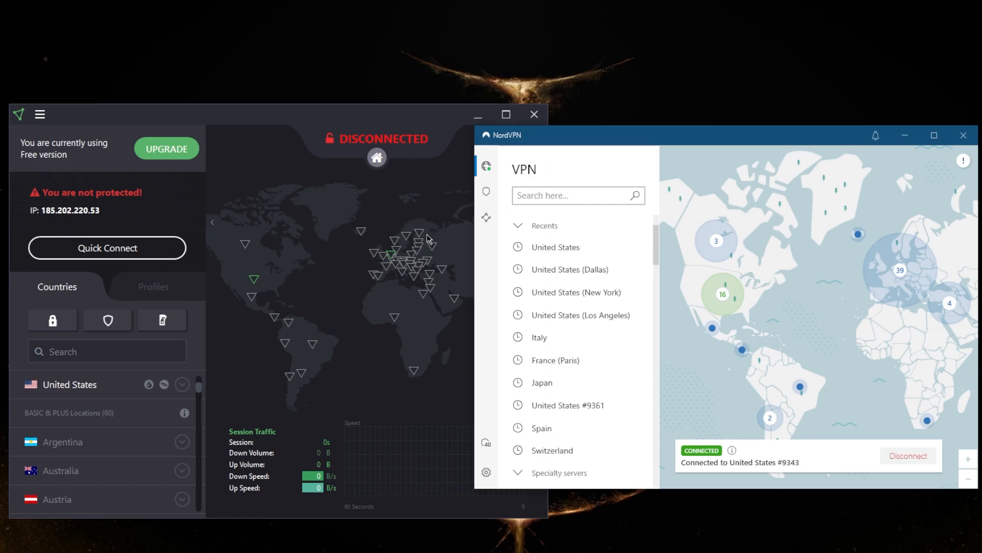
mouse_move(592, 142)
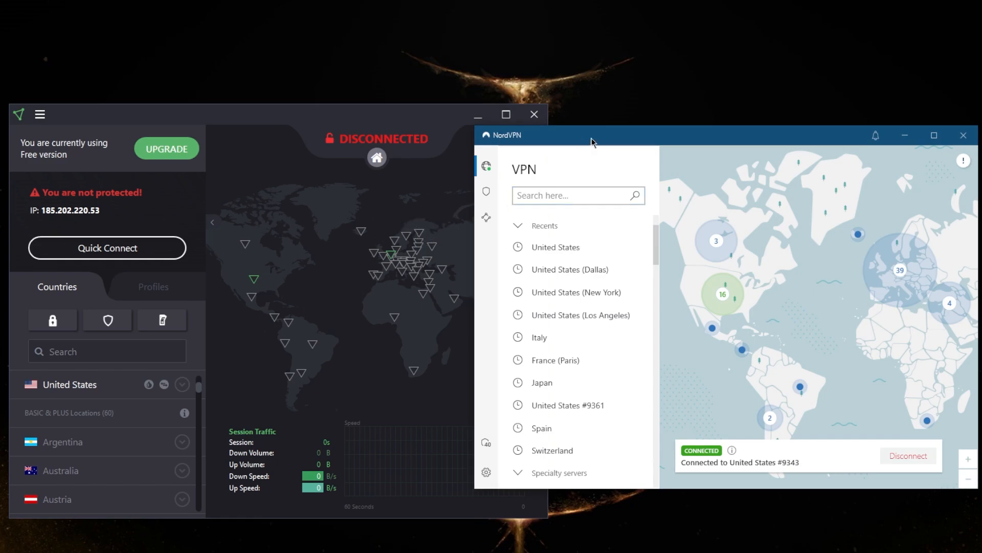
mouse_move(490, 498)
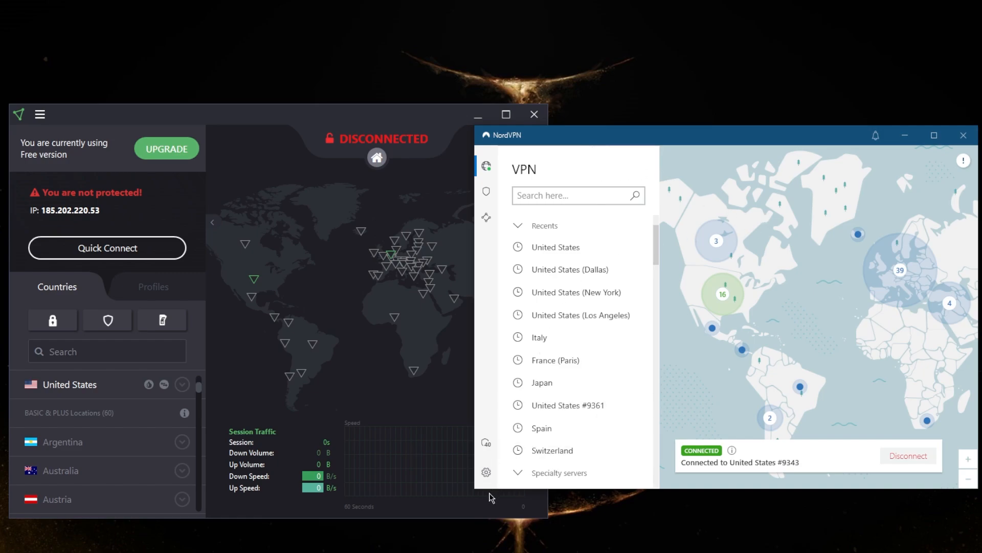
click(486, 472)
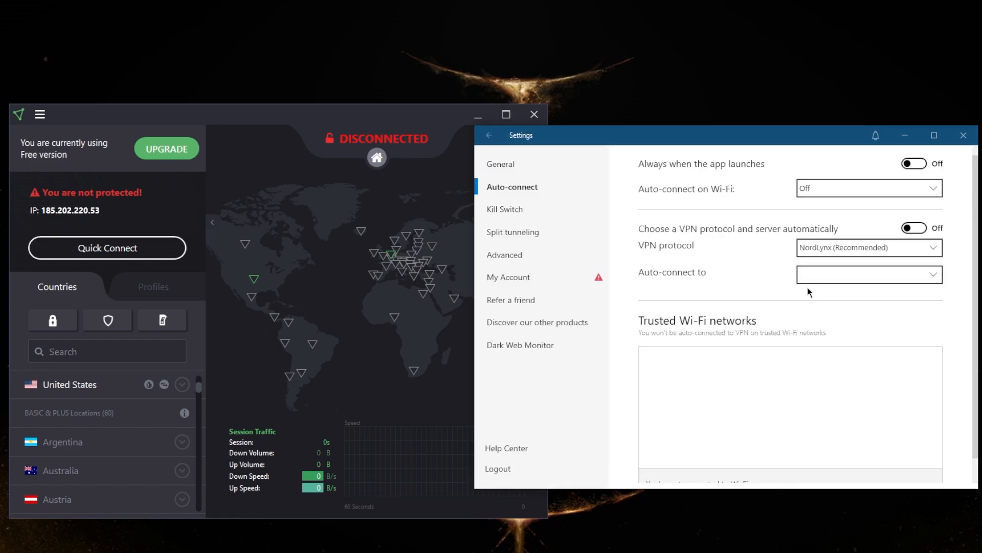
click(869, 274)
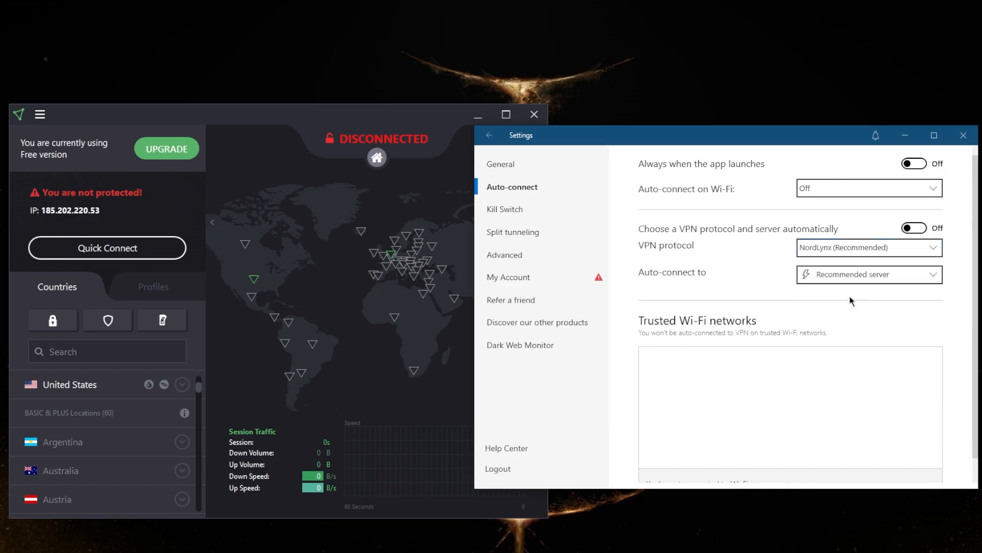
mouse_move(489, 152)
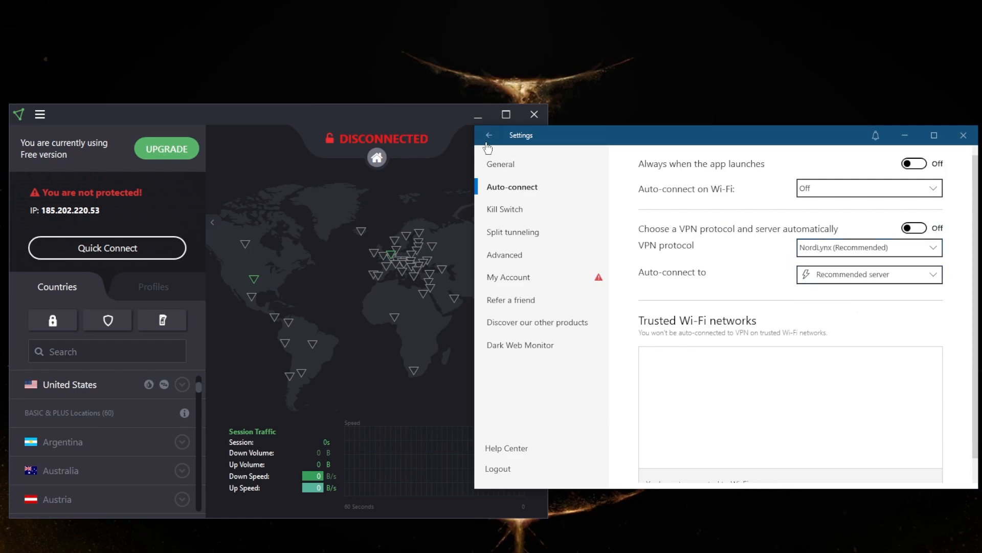
click(489, 135)
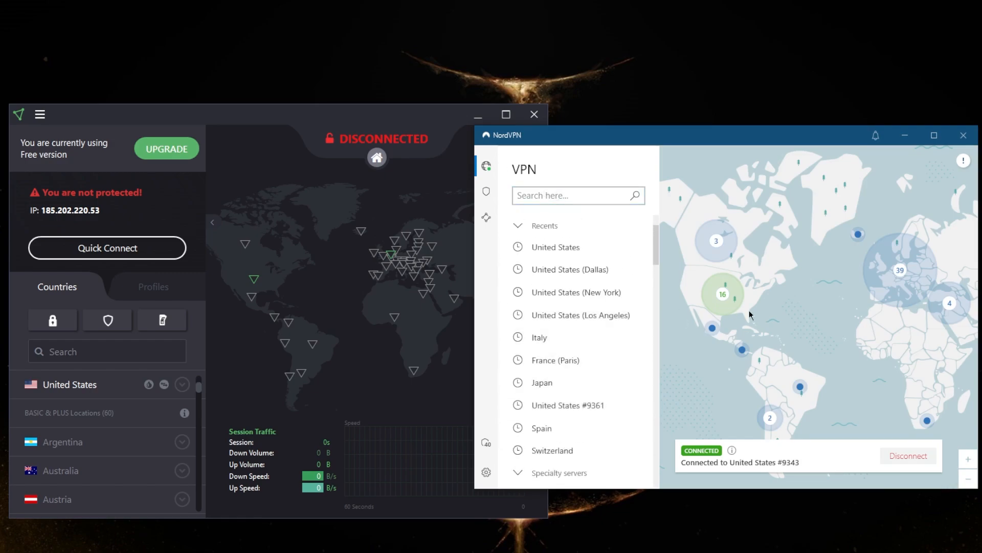
mouse_move(807, 306)
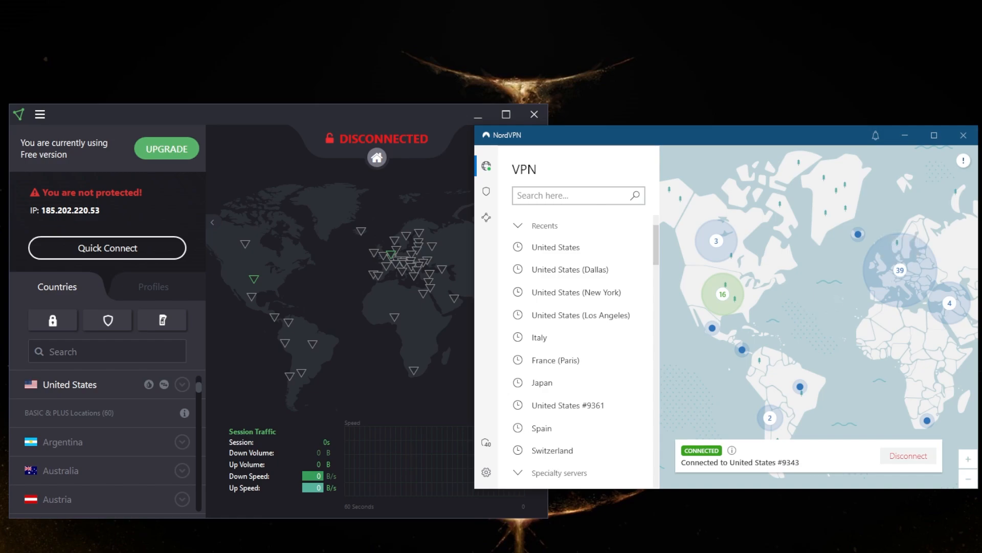
mouse_move(362, 122)
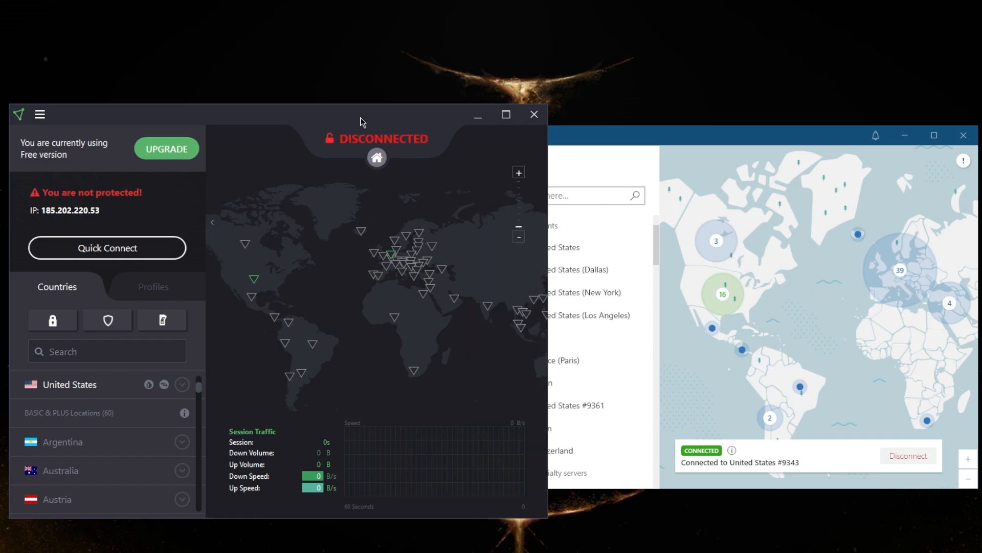
mouse_move(143, 439)
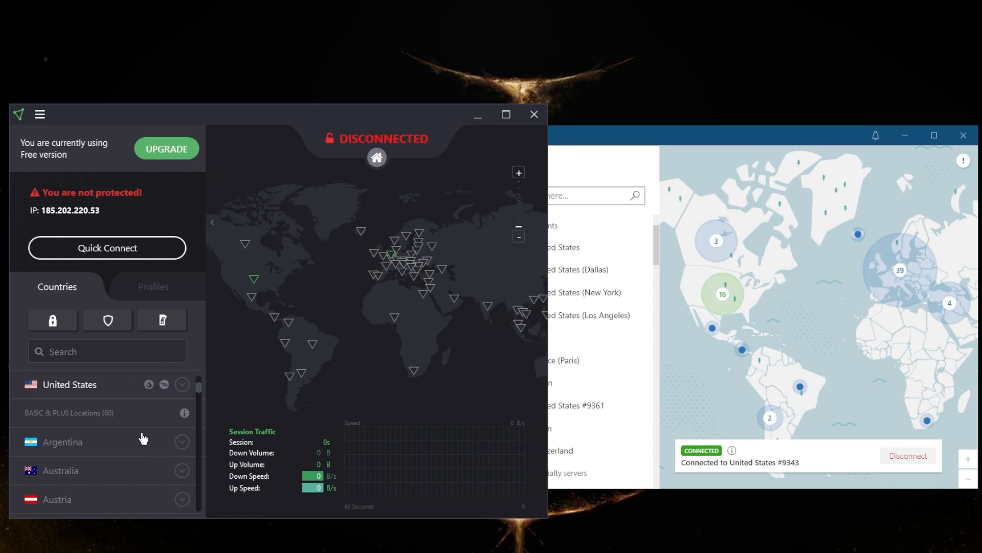
mouse_move(611, 145)
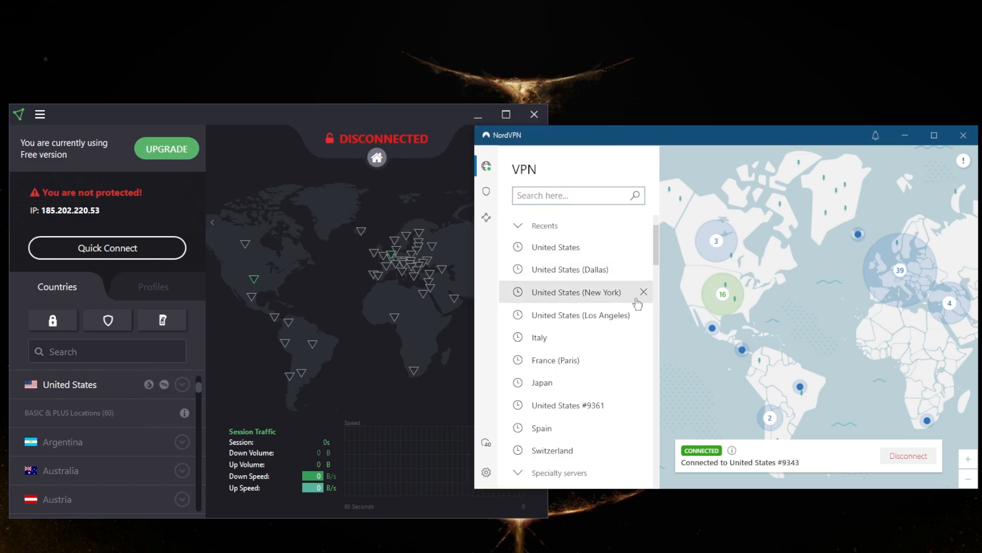
Bring NordVPN, connected to United States #9343, to the front over ProtonVPN
click(486, 472)
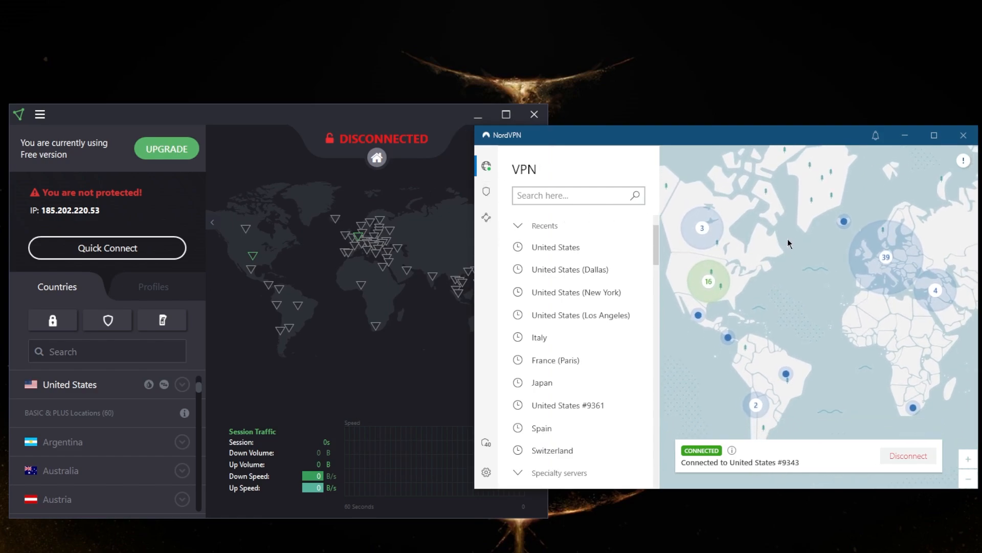
mouse_move(733, 317)
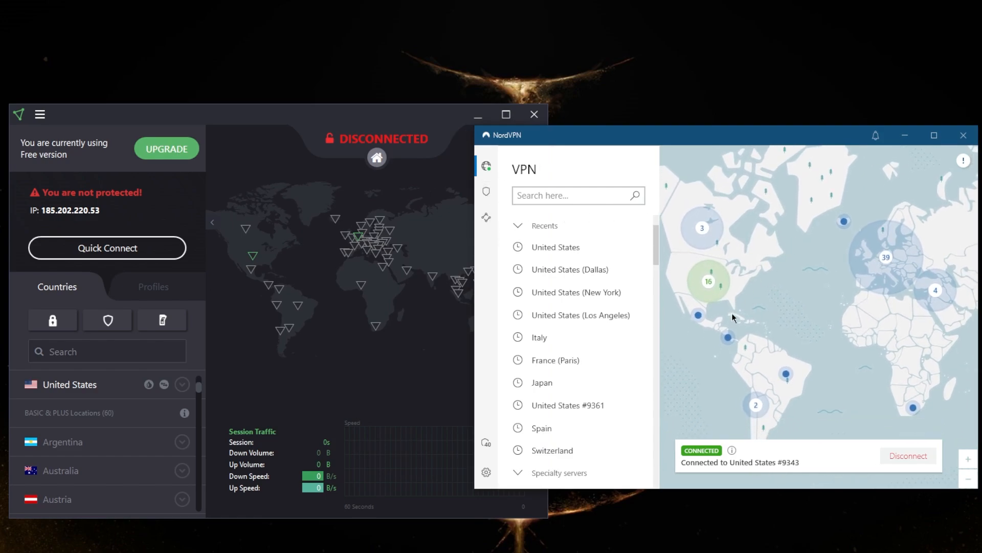
mouse_move(764, 263)
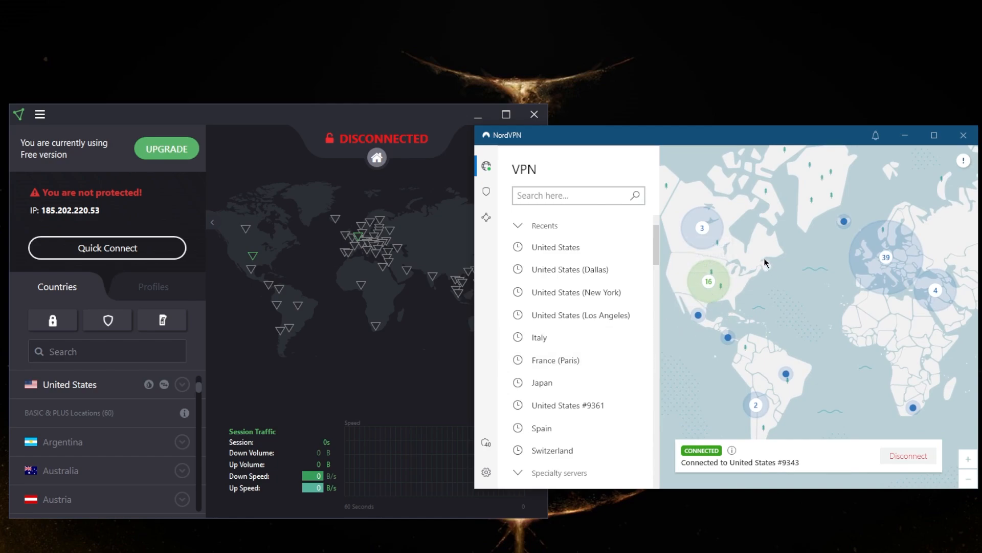
mouse_move(825, 293)
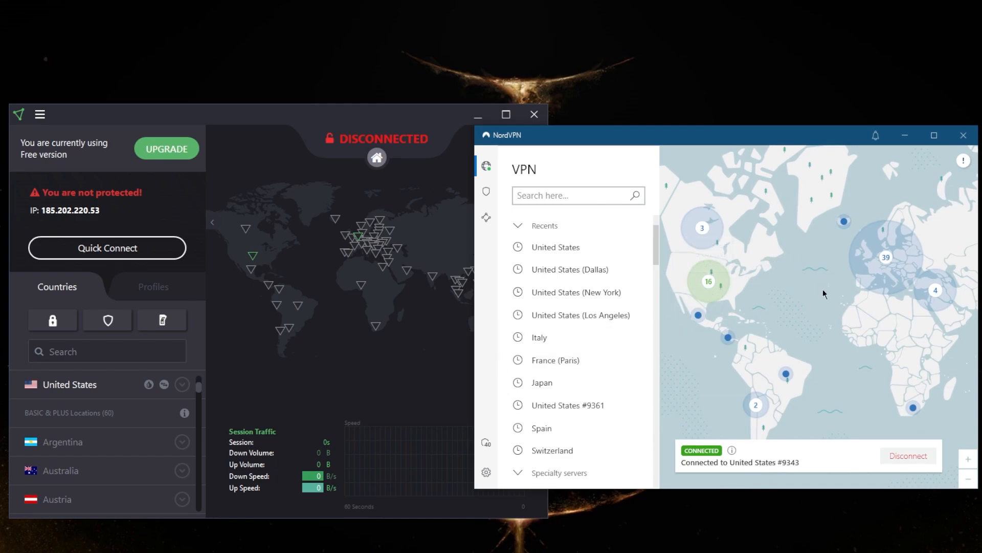
mouse_move(787, 277)
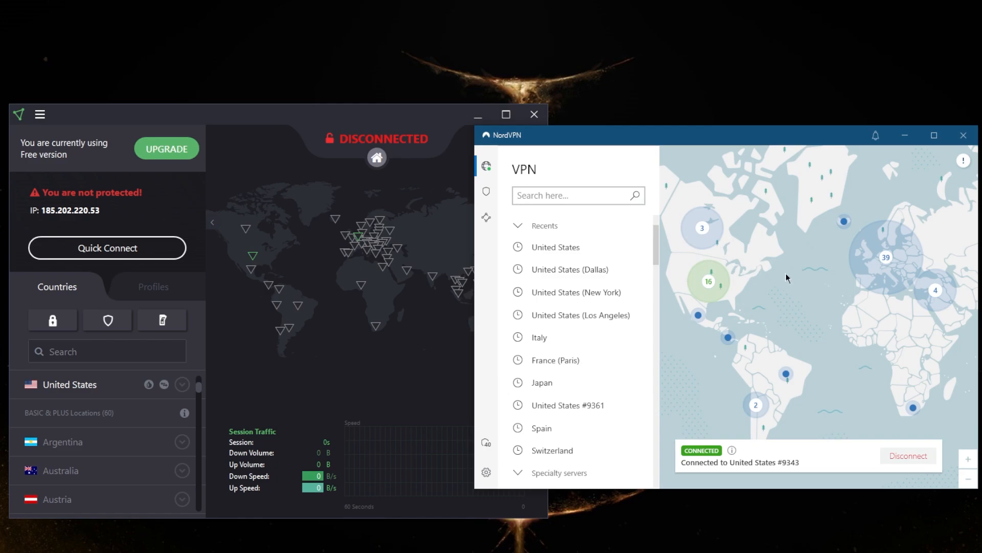
mouse_move(616, 222)
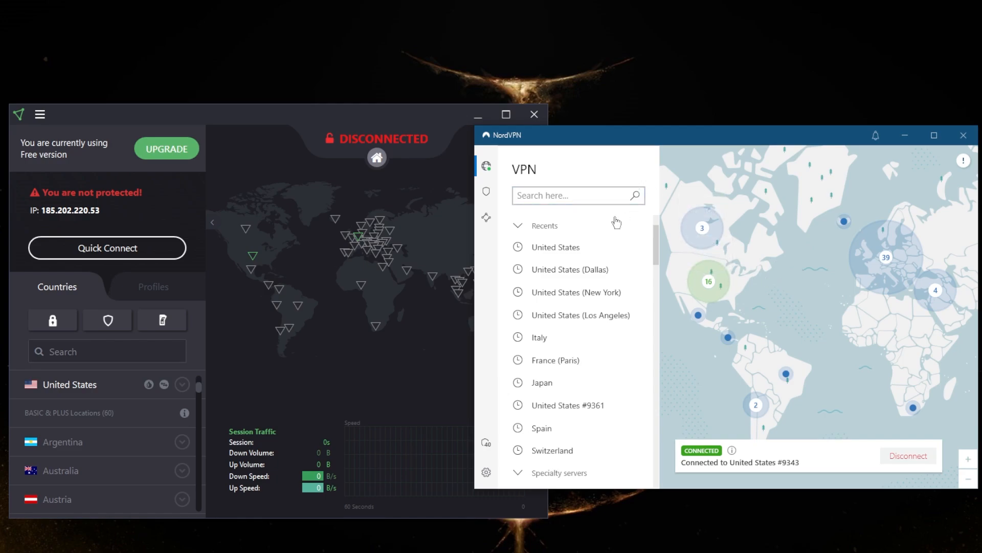
mouse_move(406, 352)
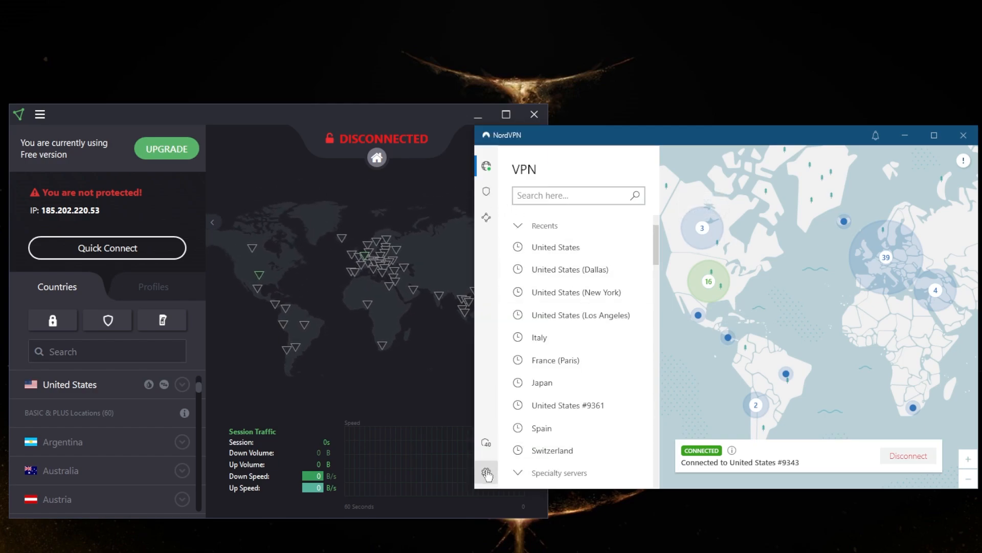
Review NordVPN's Kill Switch, Split tunneling and Advanced settings pages in turn
click(487, 471)
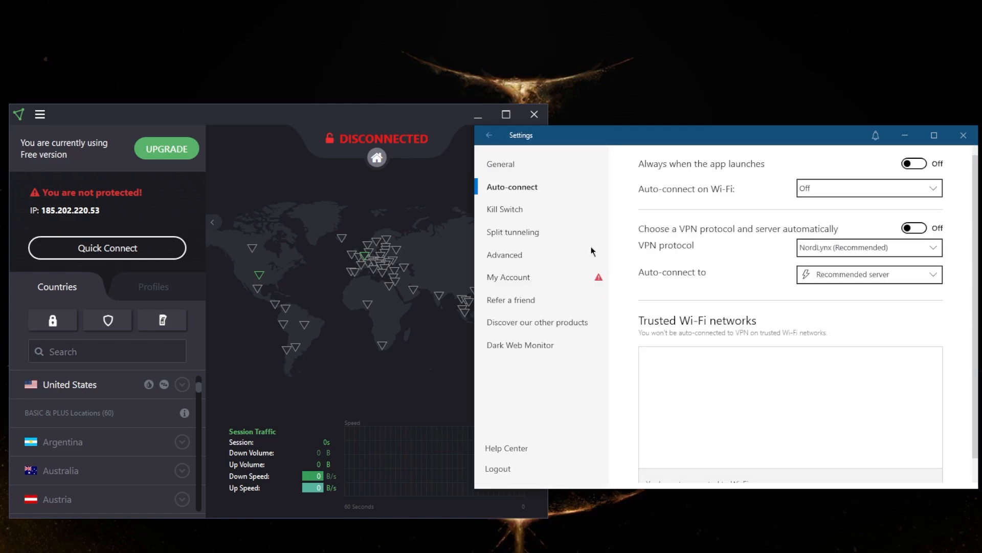
click(505, 208)
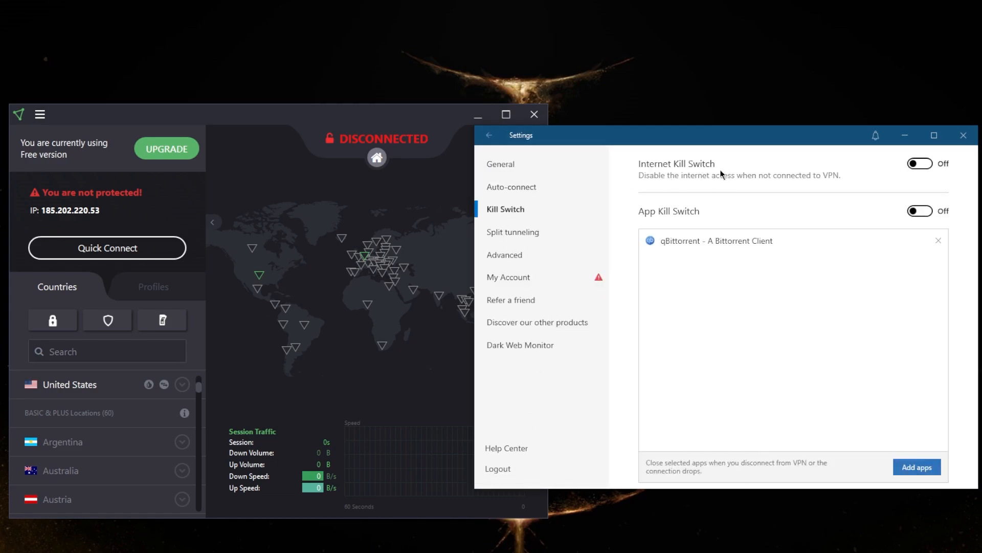
click(513, 233)
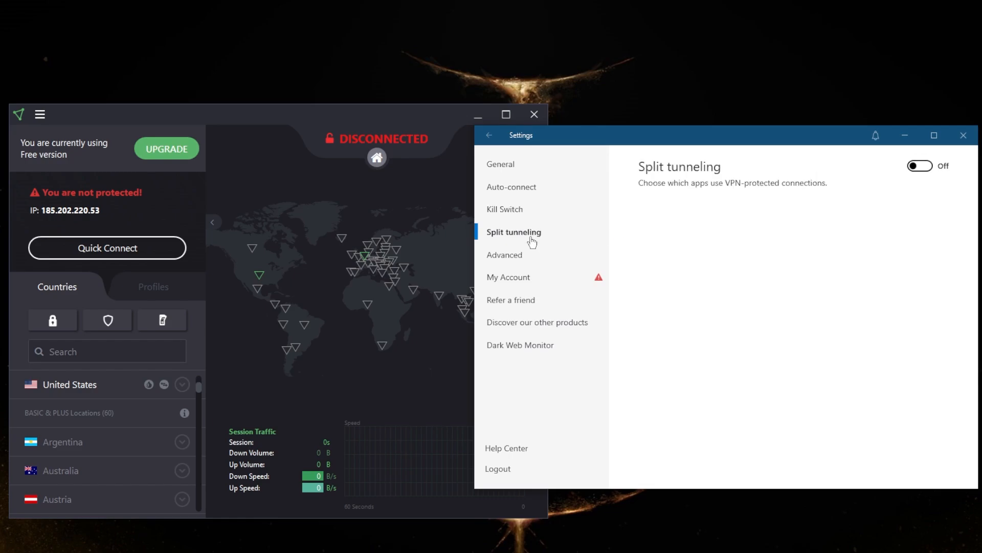
click(505, 255)
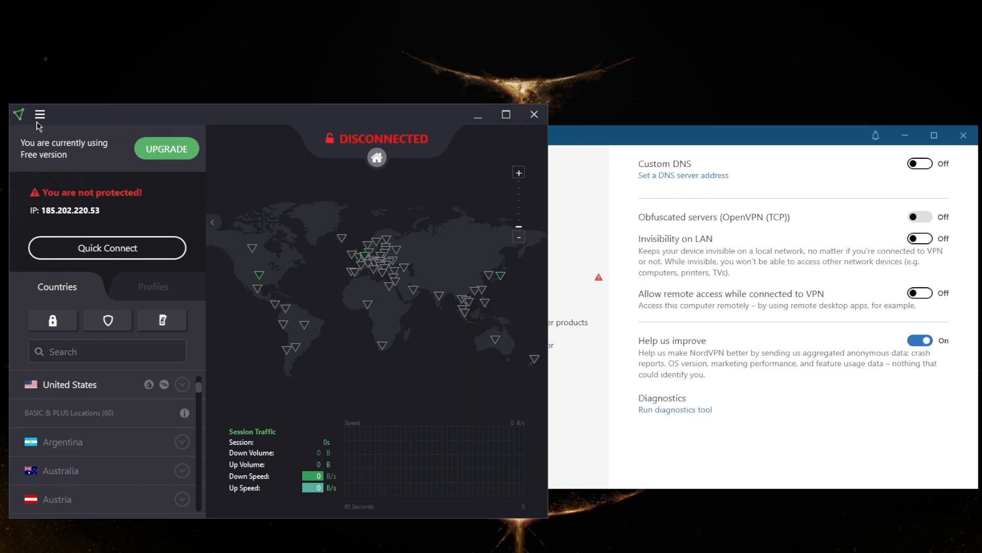
Show ProtonVPN's Connection settings: auto connect disabled, Smart protocol, custom DNS servers on
click(40, 114)
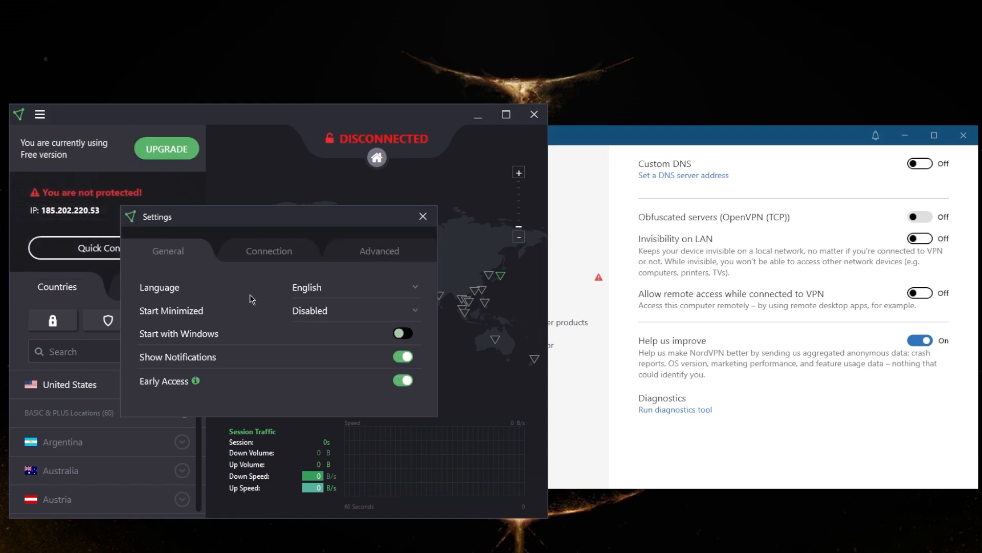
click(268, 251)
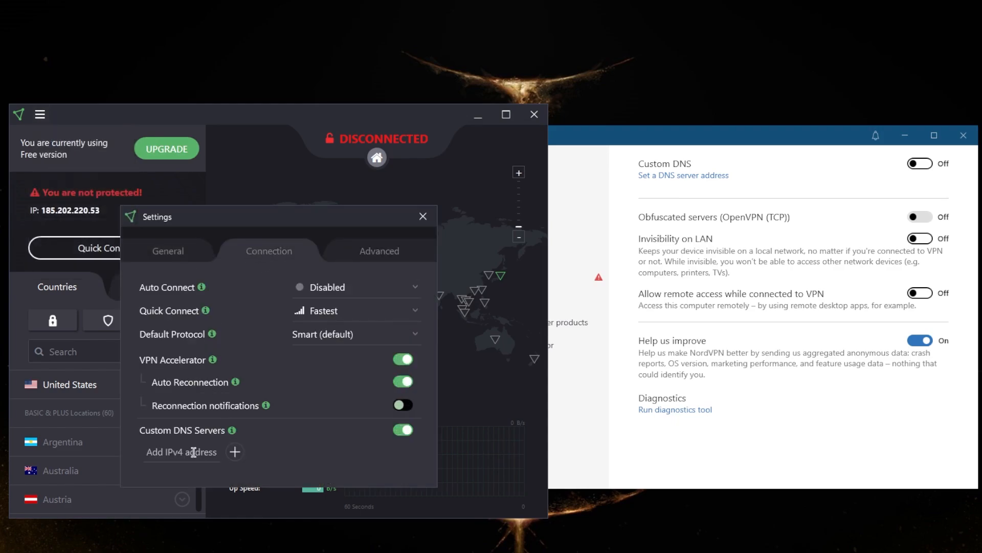
mouse_move(210, 445)
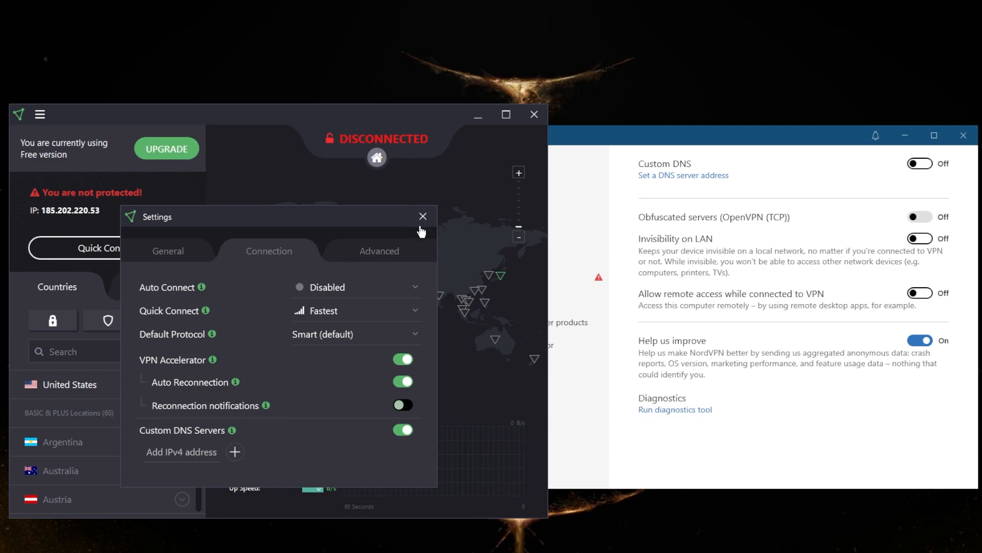
Close ProtonVPN's settings, leave NordVPN settings, then reopen them on the General page
click(423, 216)
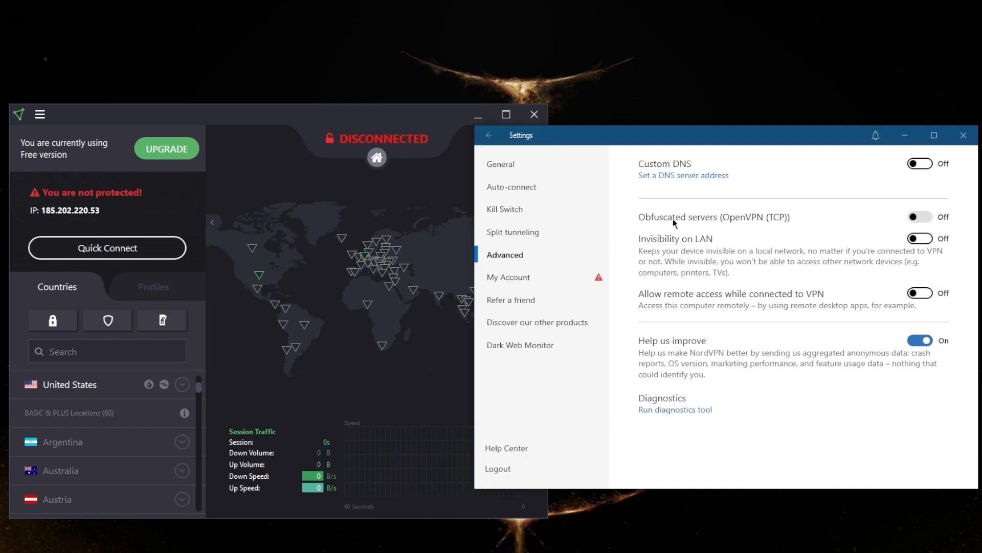
mouse_move(574, 239)
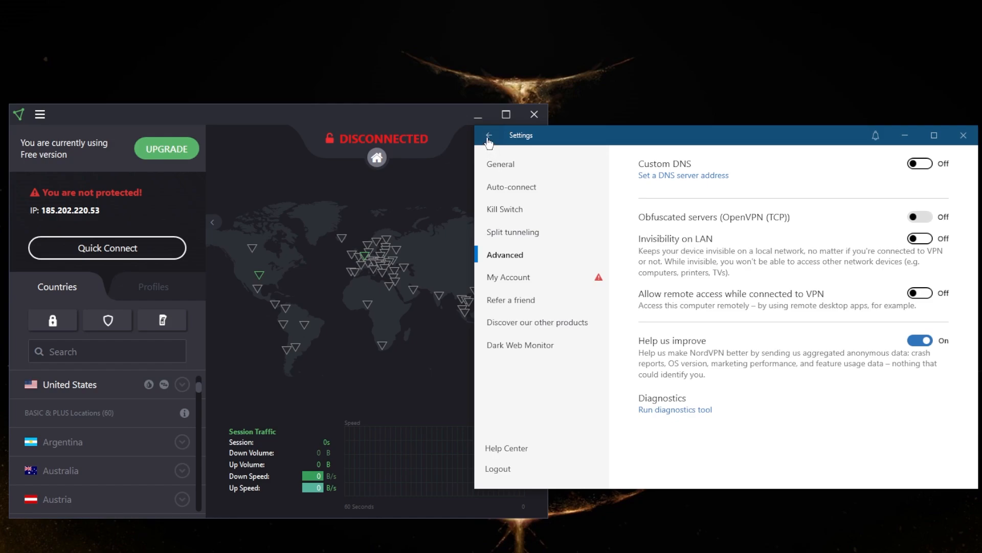
click(489, 138)
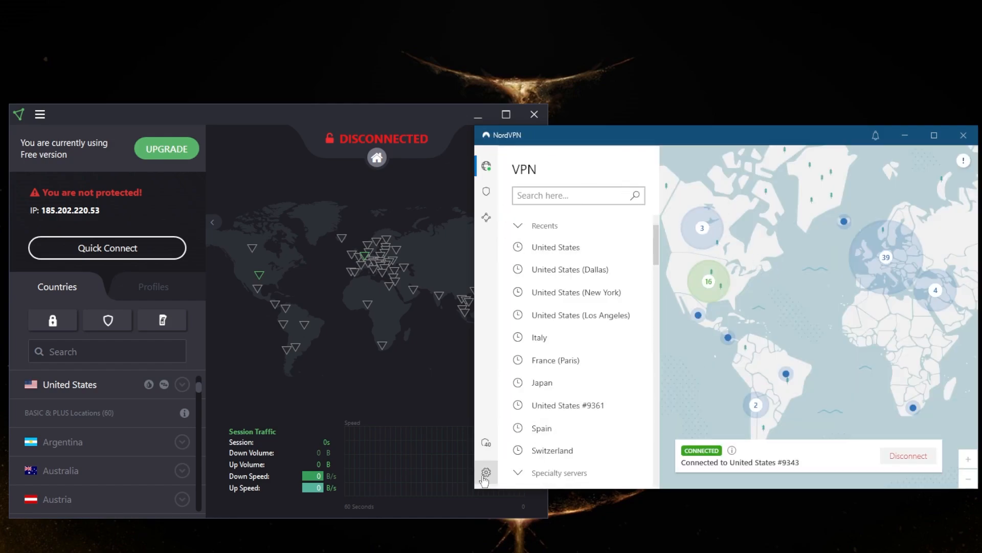
click(485, 473)
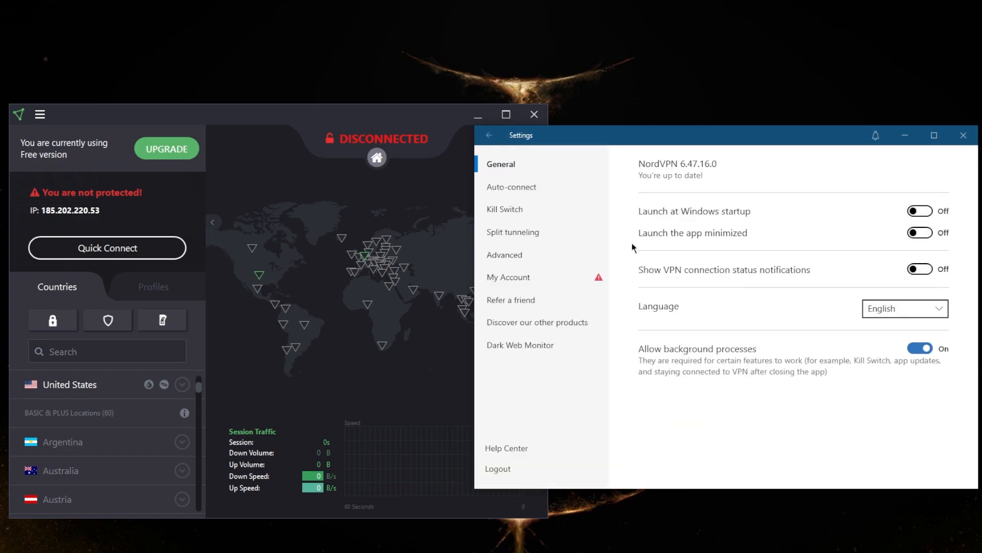
mouse_move(738, 379)
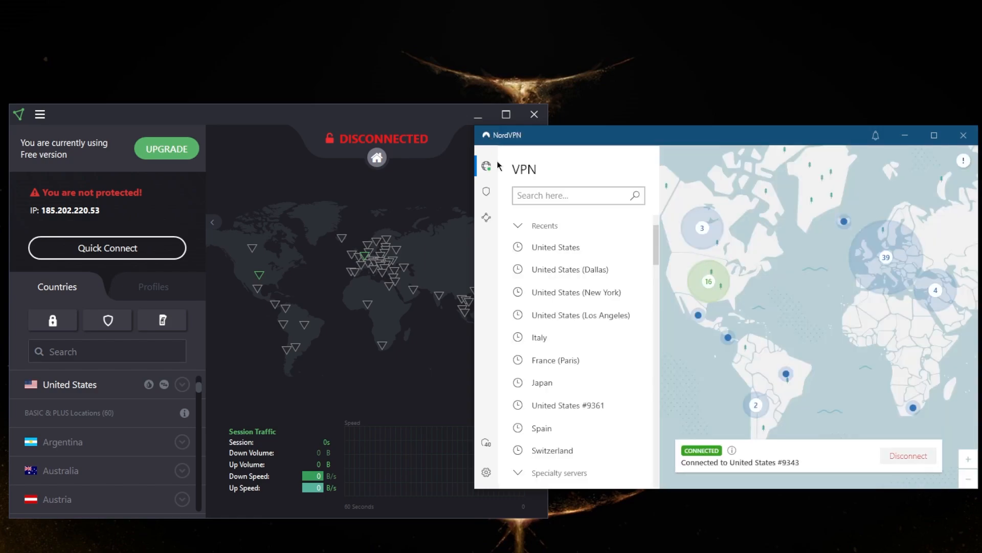
click(486, 192)
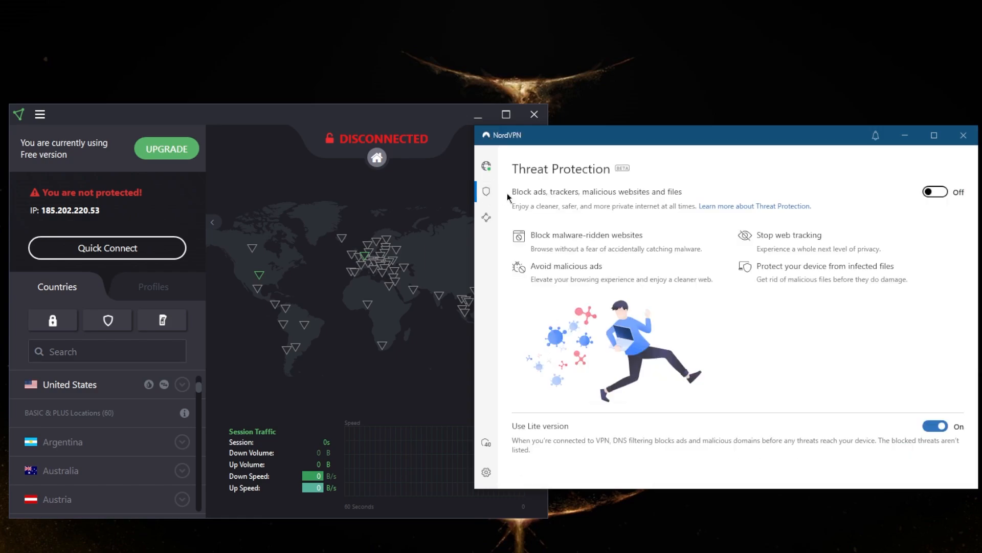
mouse_move(544, 248)
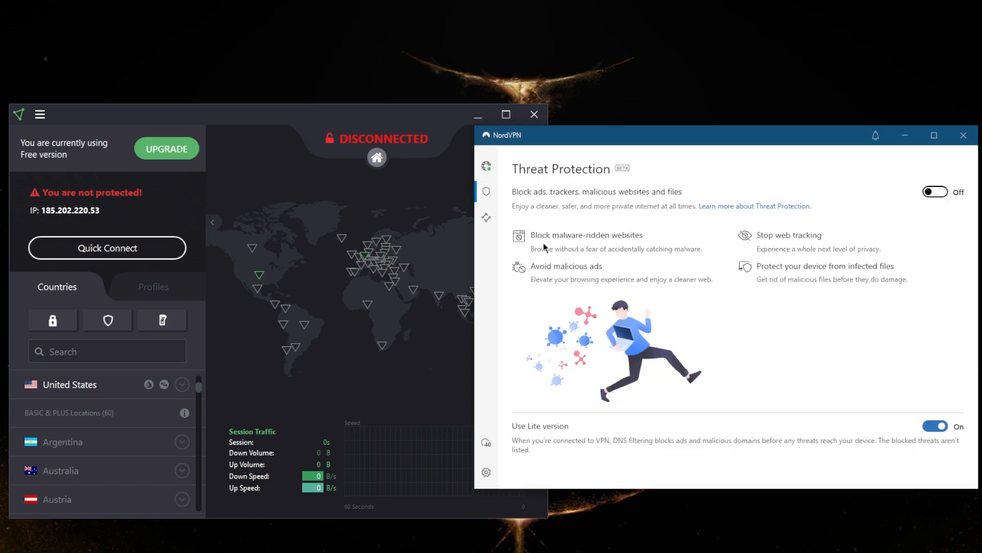
mouse_move(773, 244)
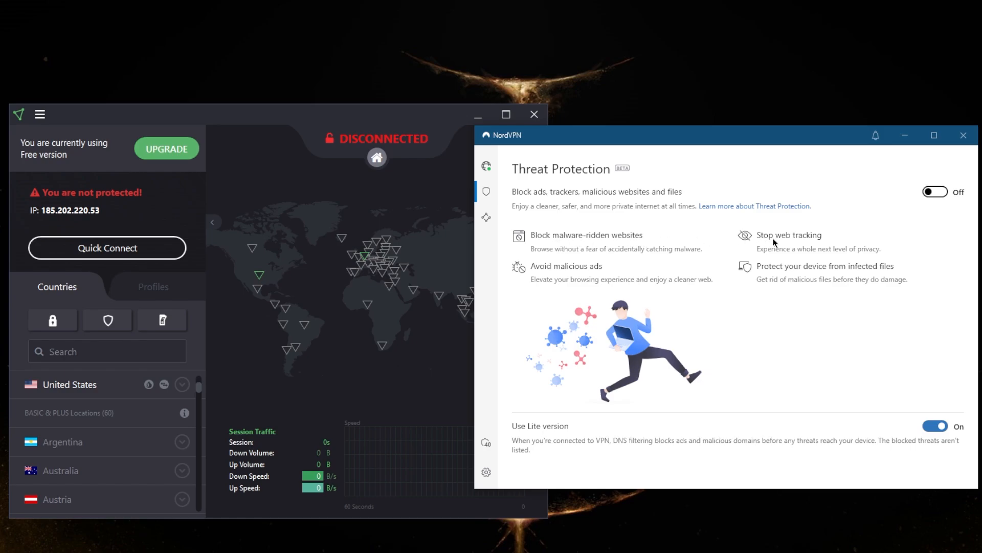
mouse_move(641, 272)
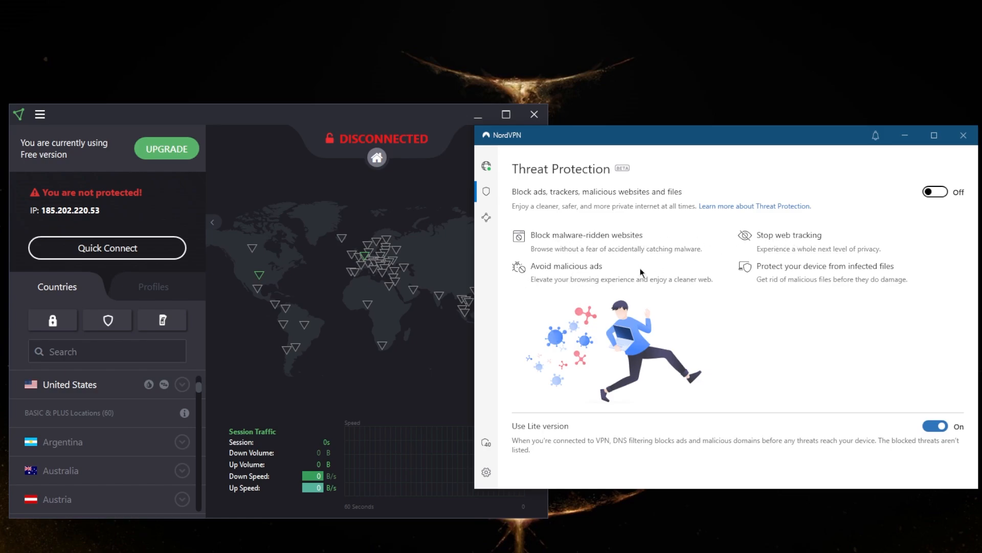
mouse_move(865, 277)
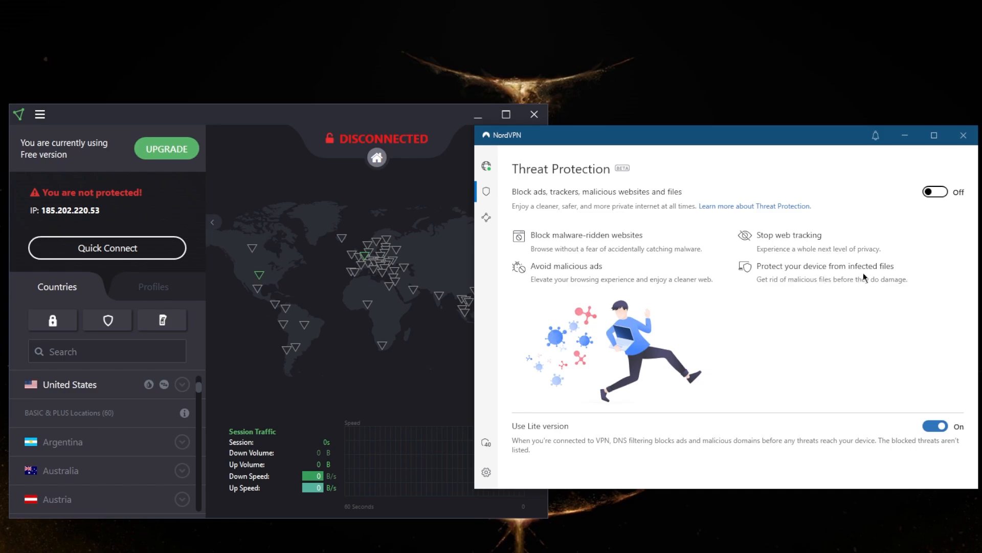
mouse_move(650, 267)
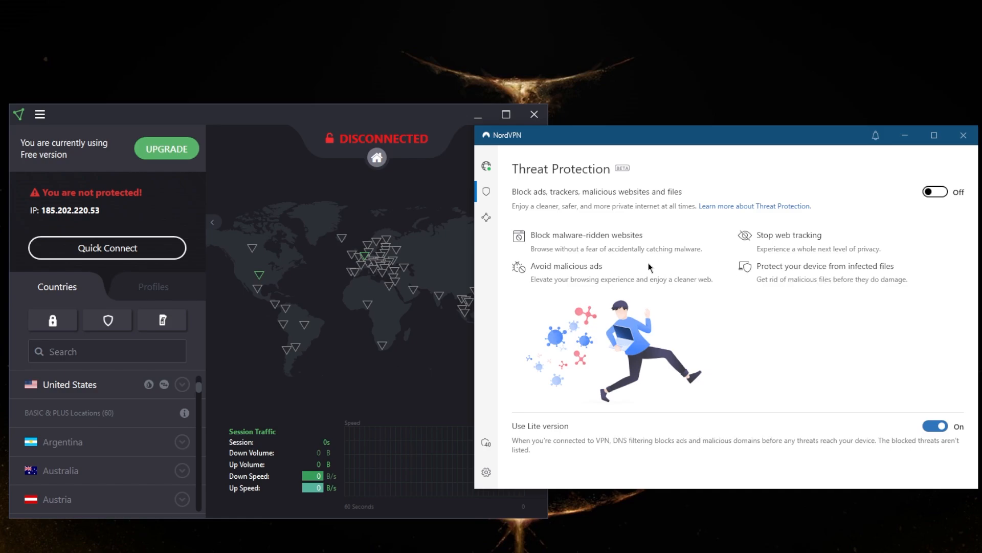
mouse_move(566, 246)
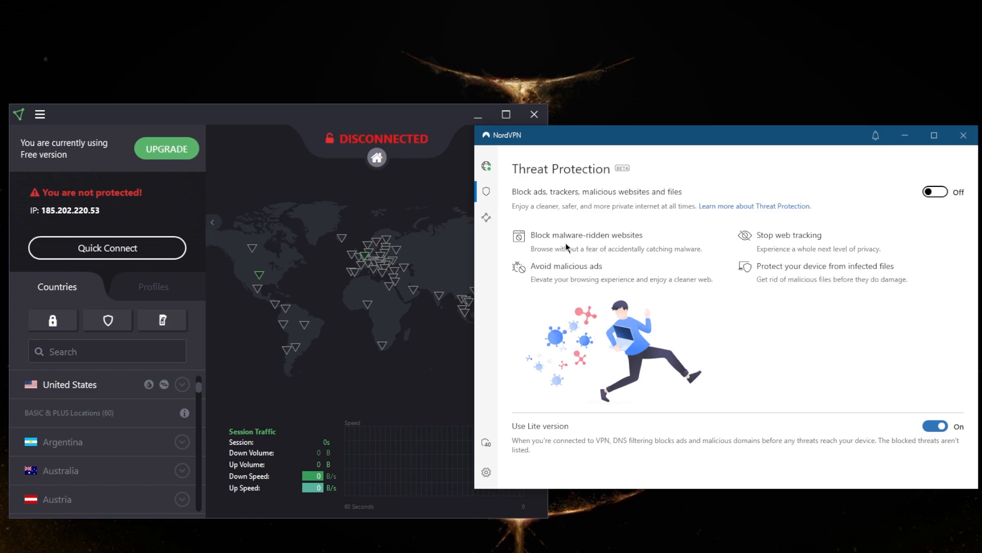
mouse_move(485, 218)
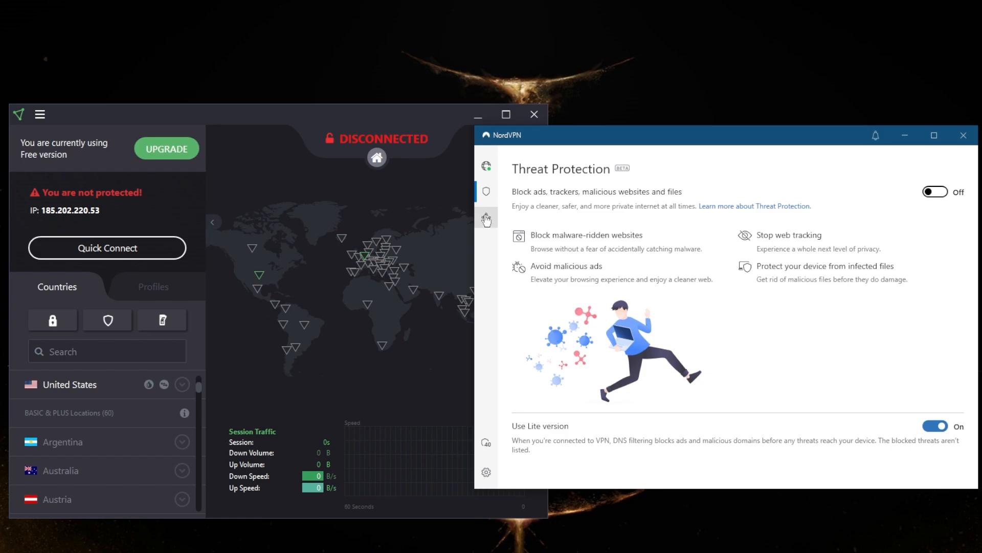
Show NordVPN's Meshnet page with the 'Host a virtual LAN party' details expanded
click(486, 217)
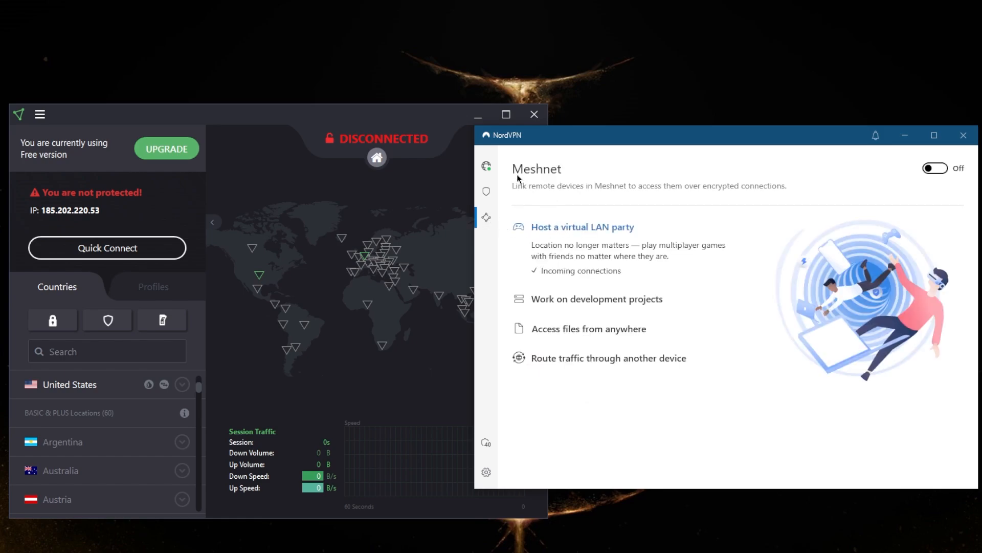
mouse_move(705, 258)
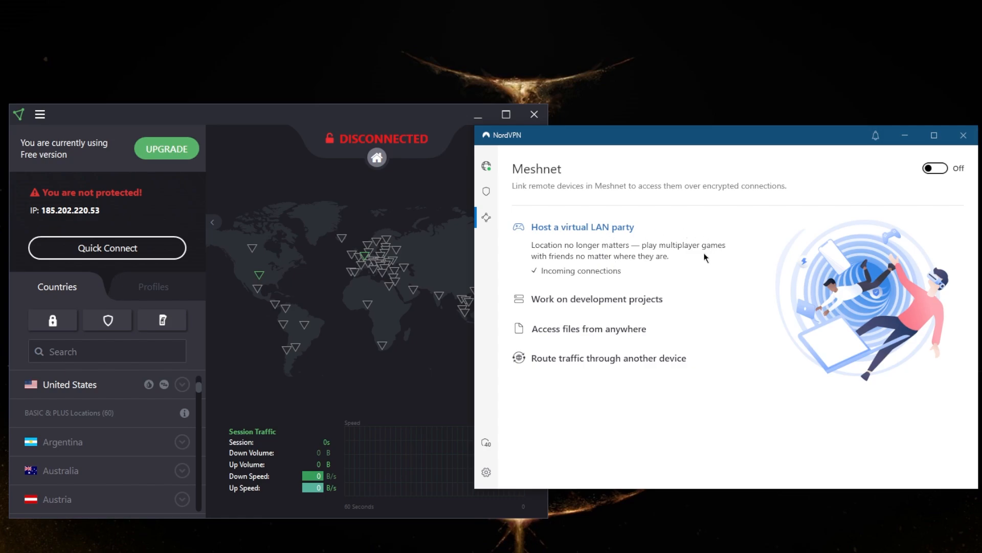
mouse_move(700, 309)
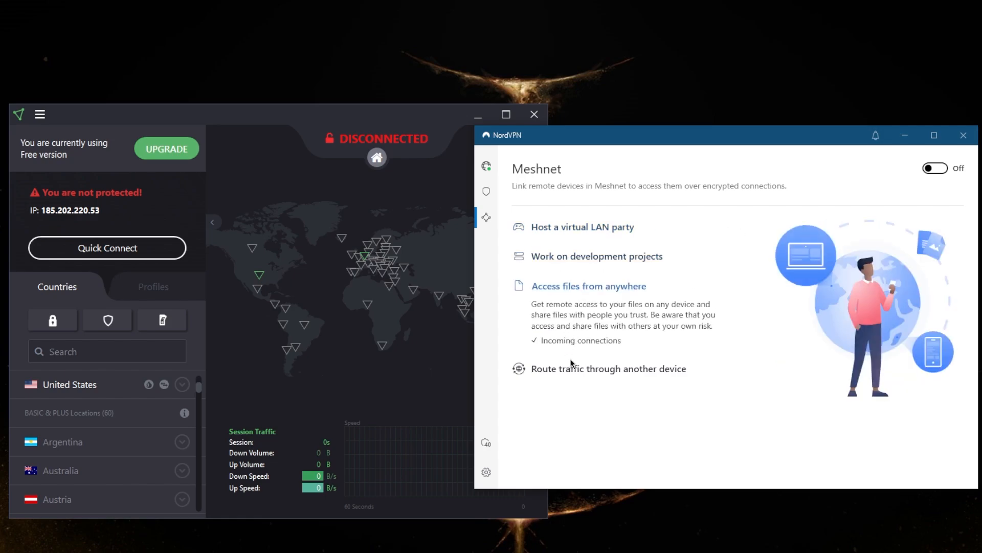
click(582, 227)
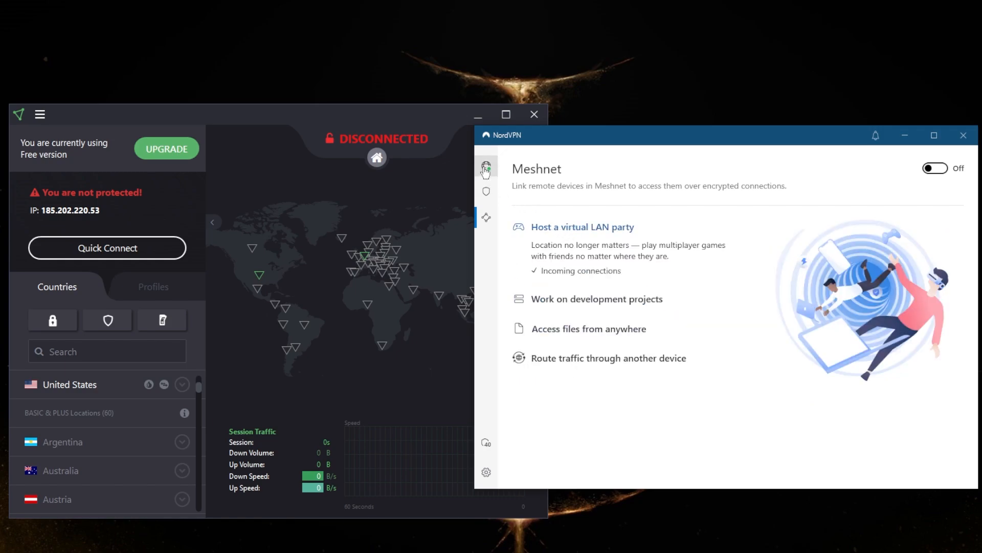
click(486, 165)
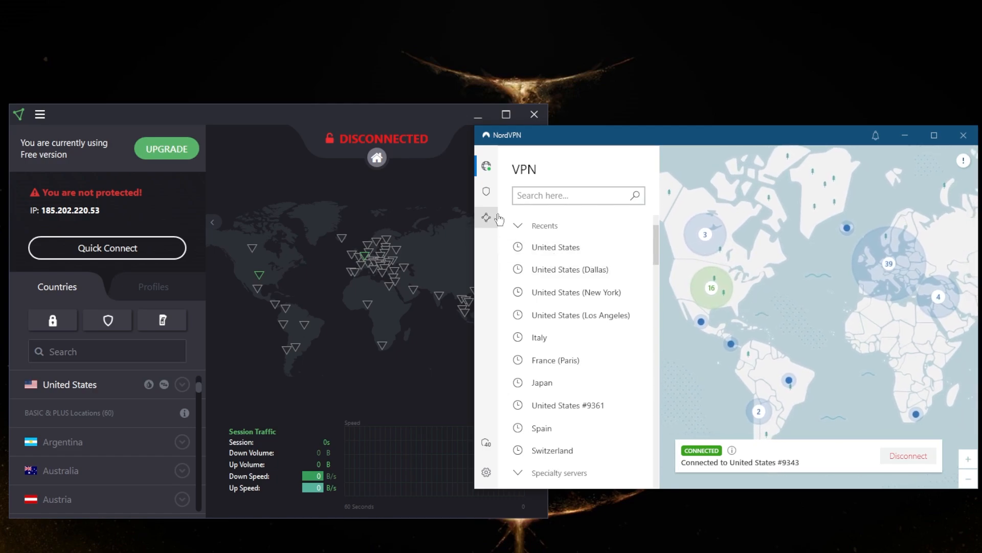
click(486, 217)
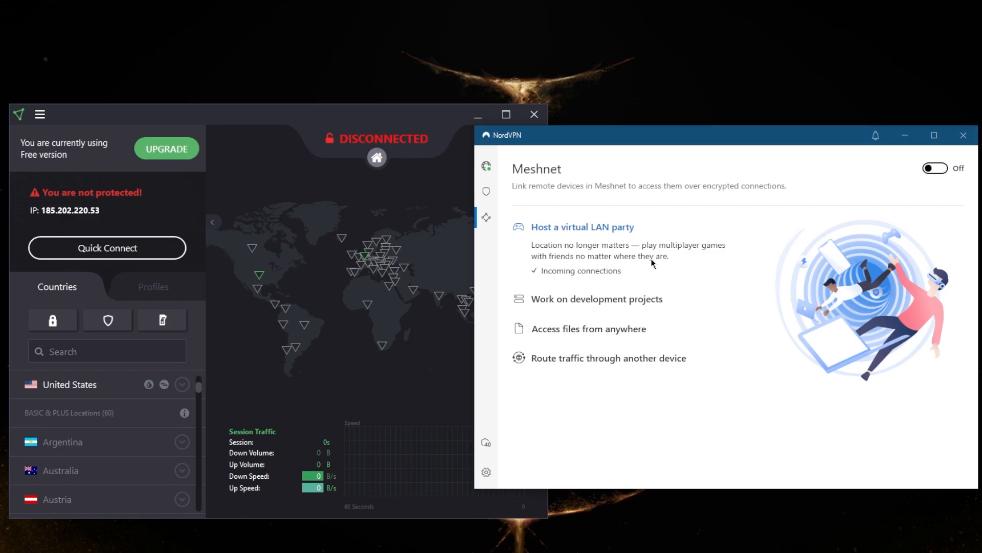
mouse_move(502, 181)
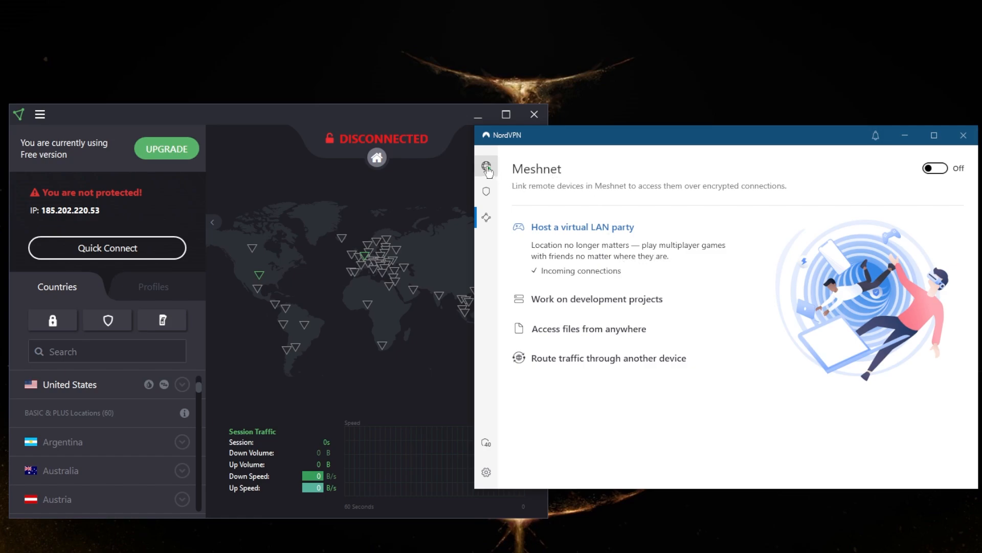
Return to NordVPN's server list and map, connected to United States #9343
click(486, 166)
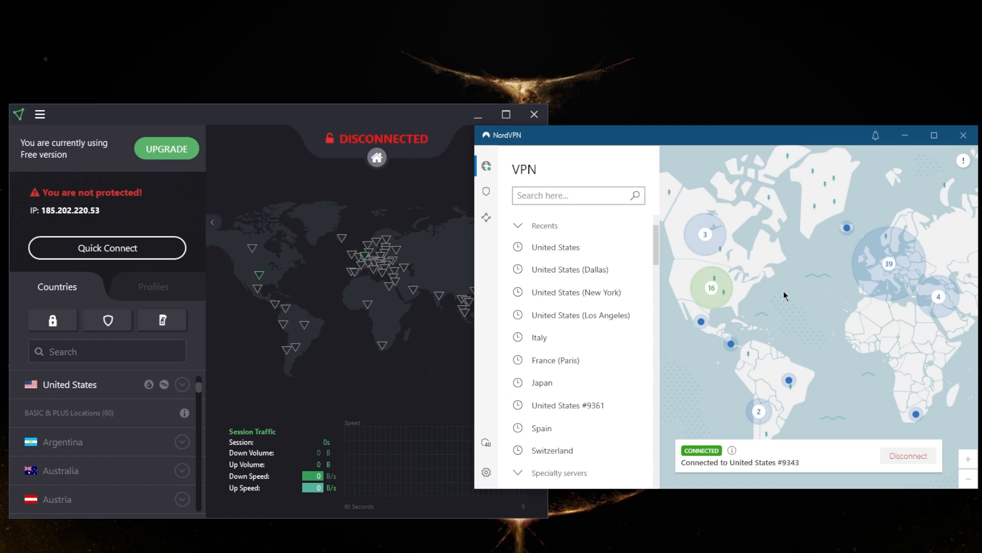
mouse_move(202, 233)
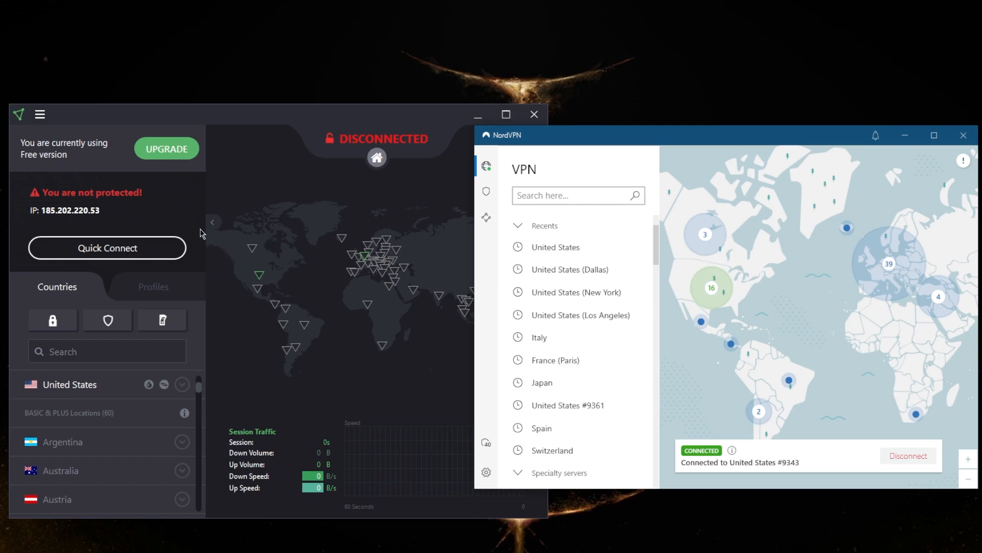
mouse_move(313, 117)
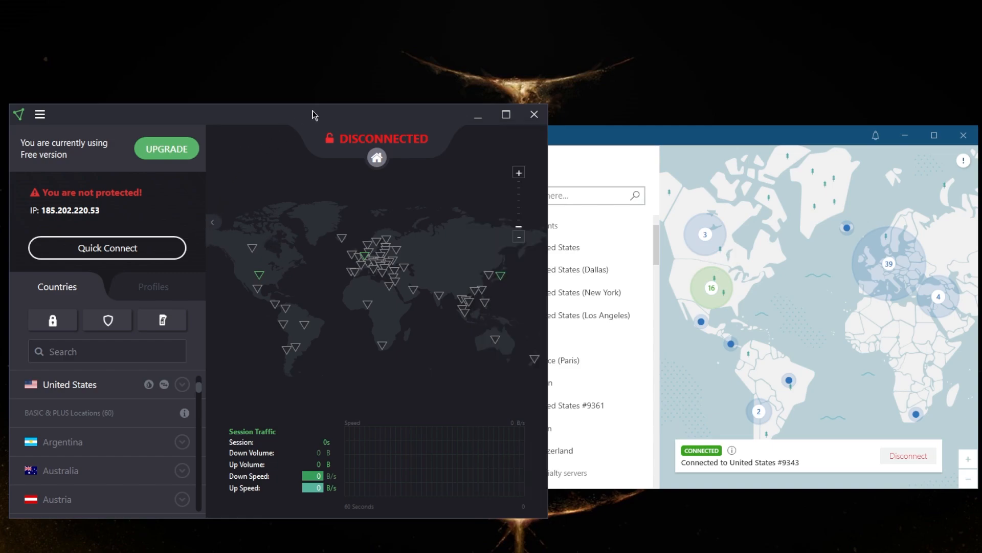
mouse_move(579, 136)
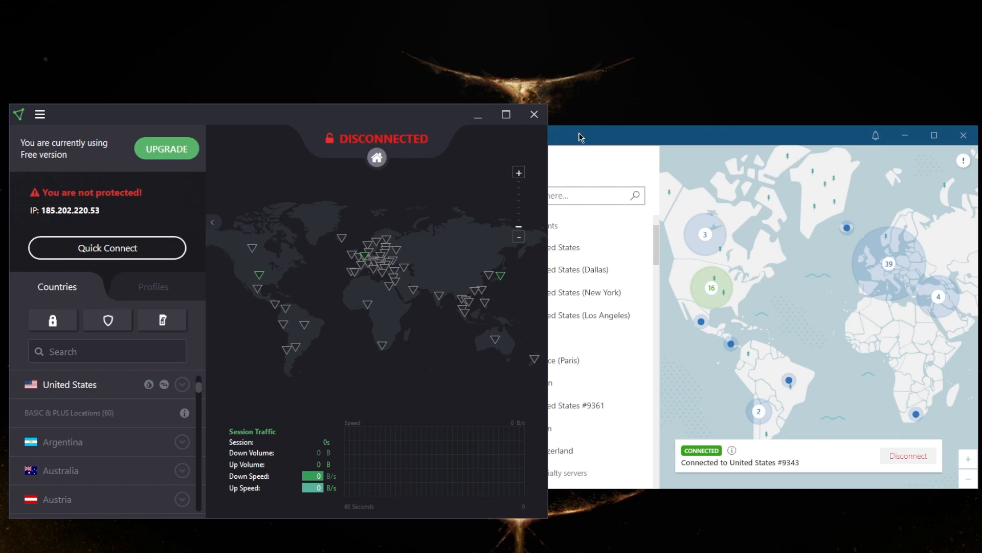
mouse_move(504, 136)
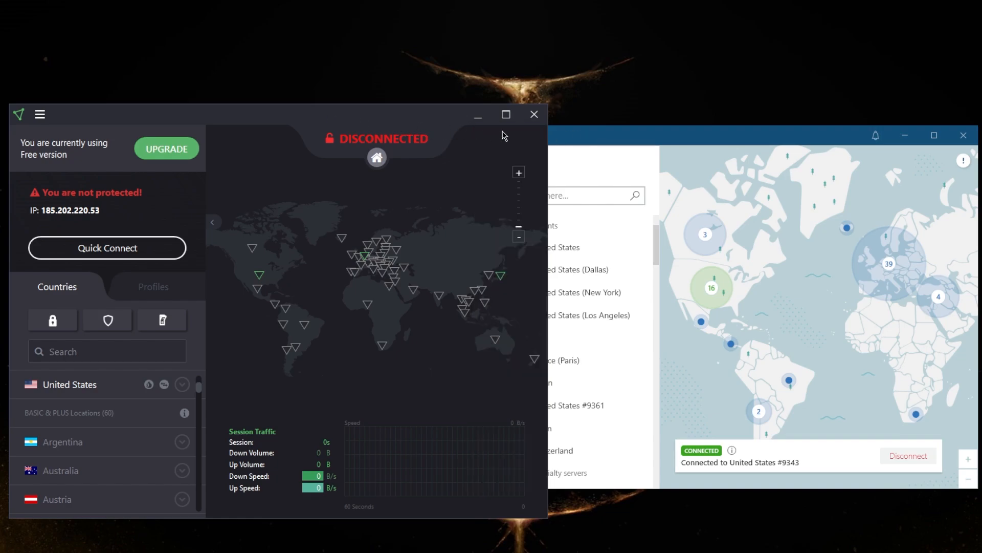
mouse_move(404, 124)
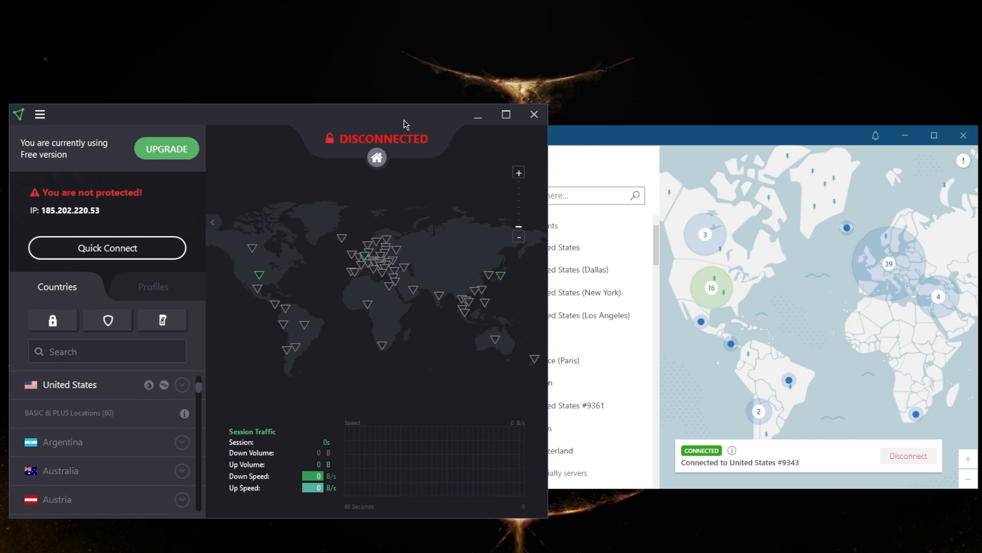
mouse_move(314, 247)
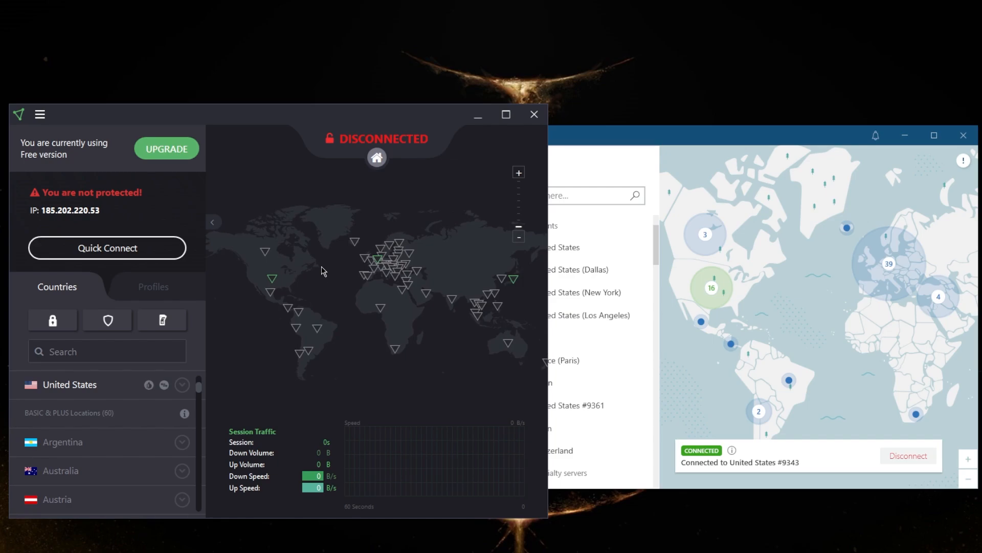
mouse_move(341, 270)
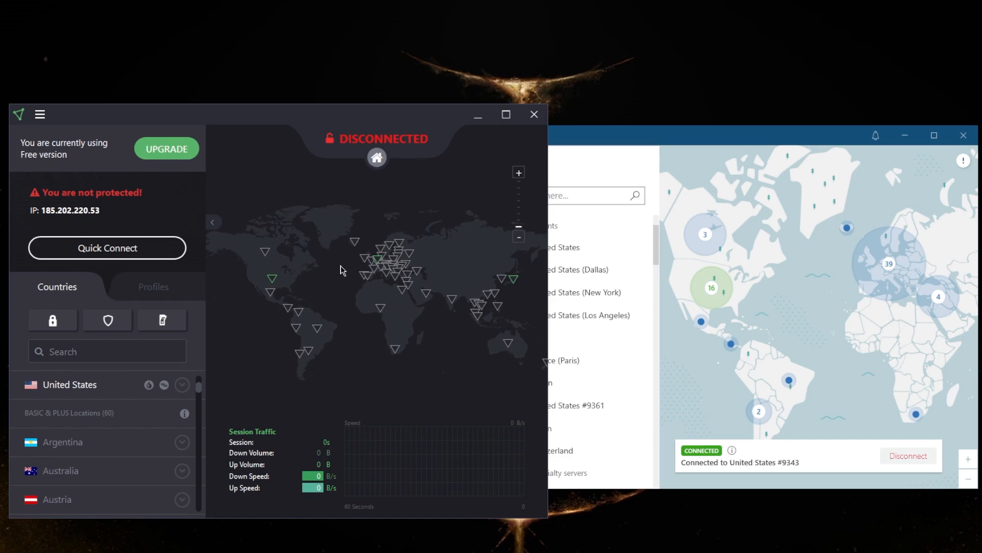
mouse_move(647, 139)
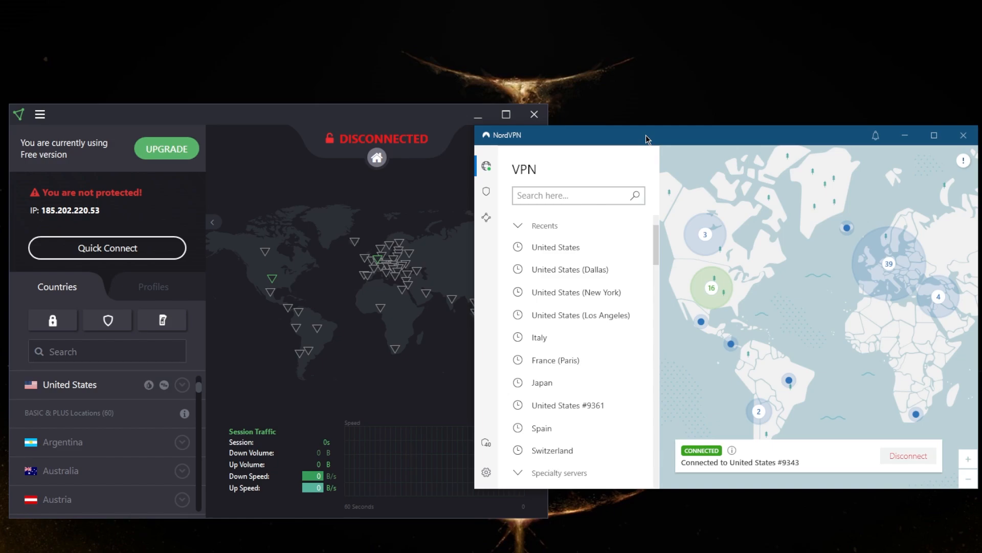
mouse_move(665, 171)
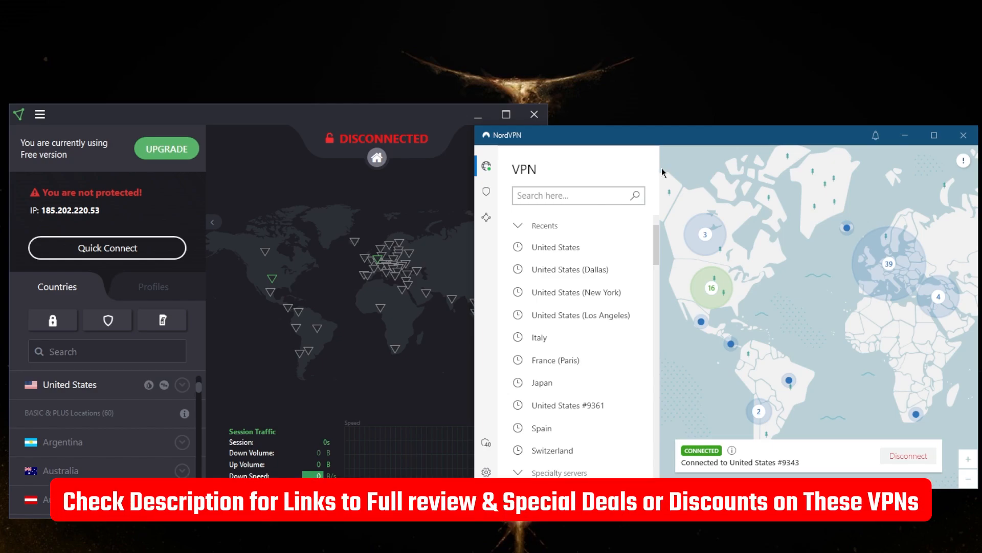
mouse_move(662, 171)
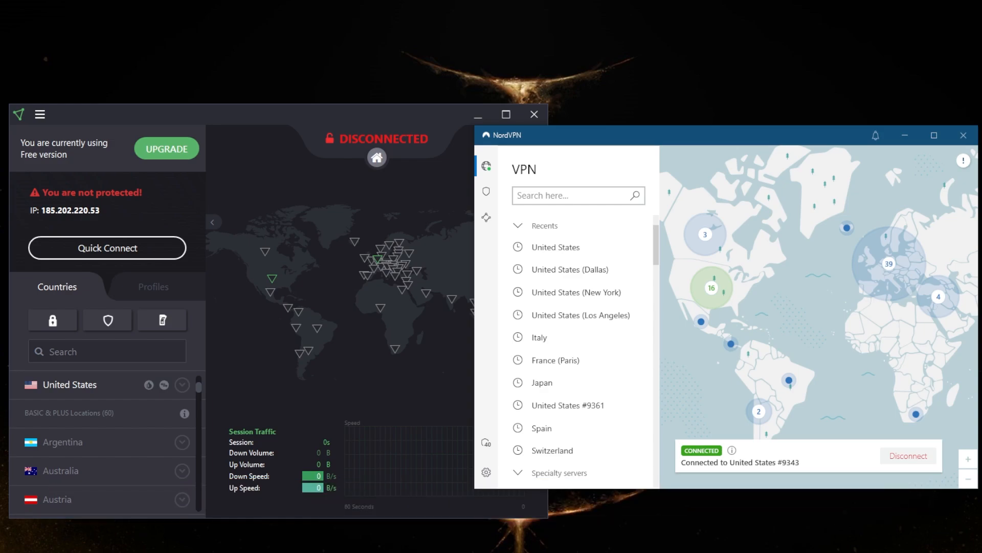
mouse_move(412, 128)
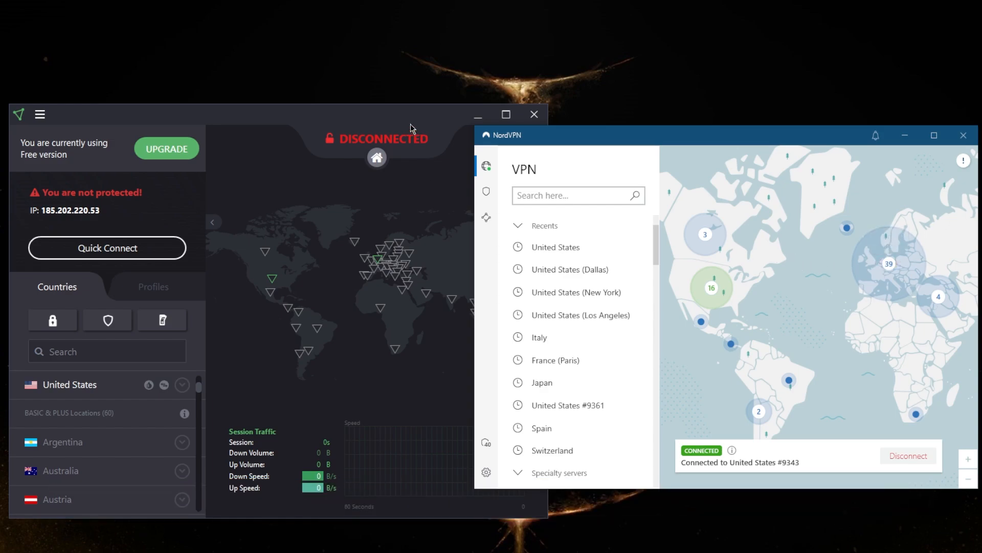
mouse_move(811, 185)
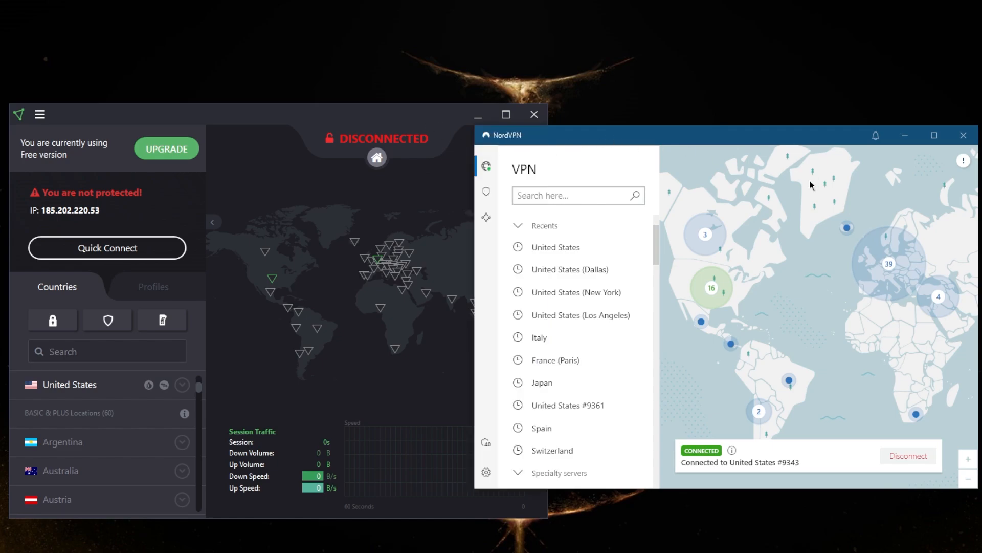